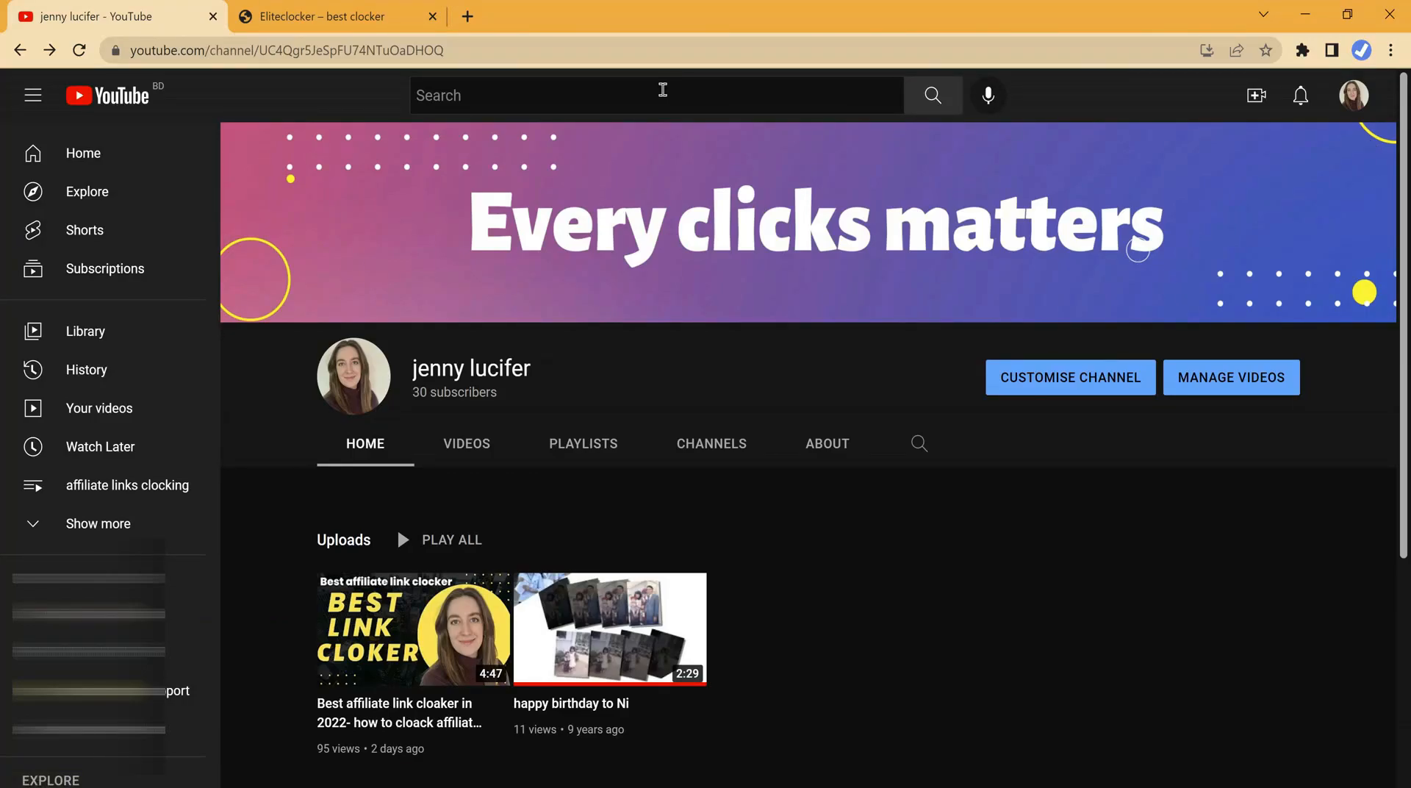
mouse_move(512, 54)
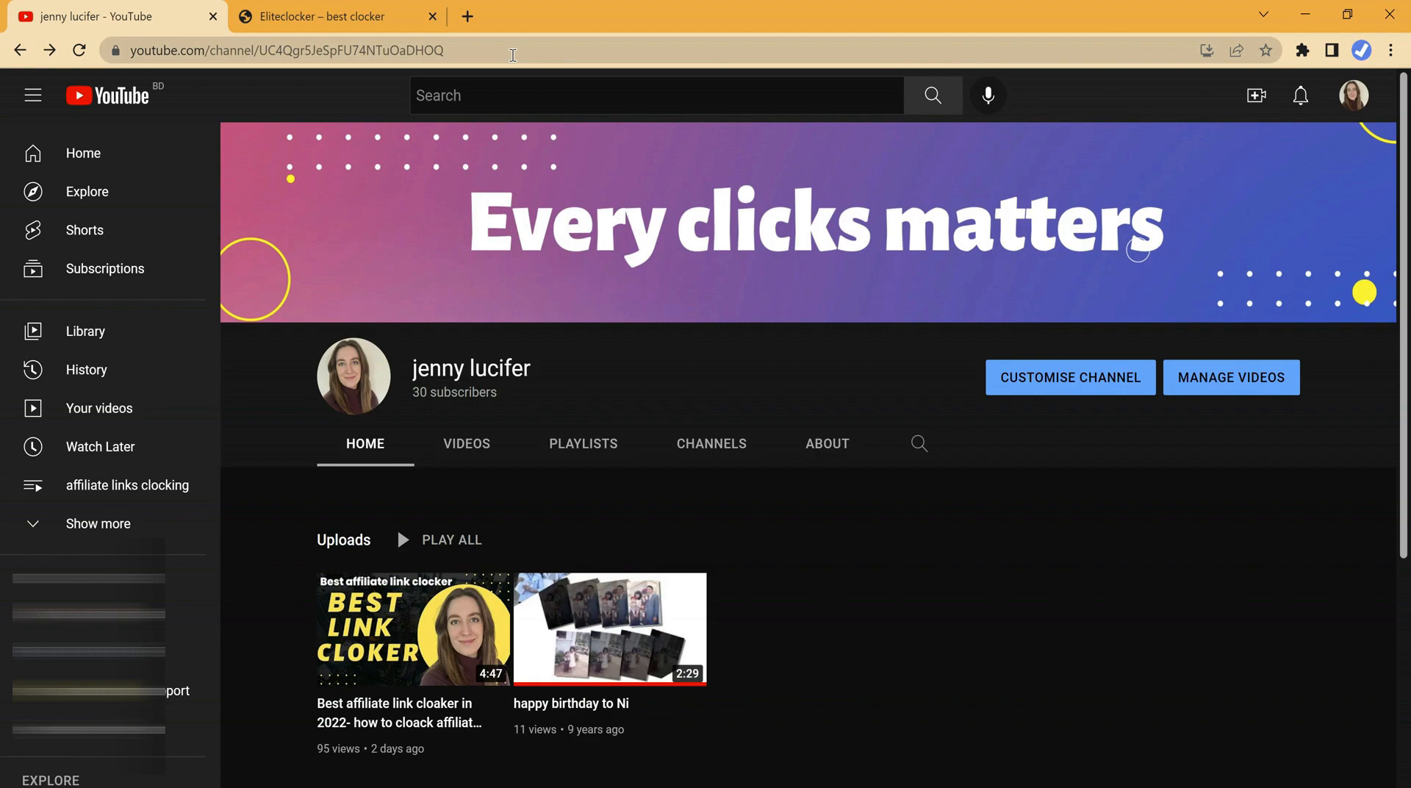
Step: Bring the Eliteclocker home page tab to the front in Chrome
left_click(333, 17)
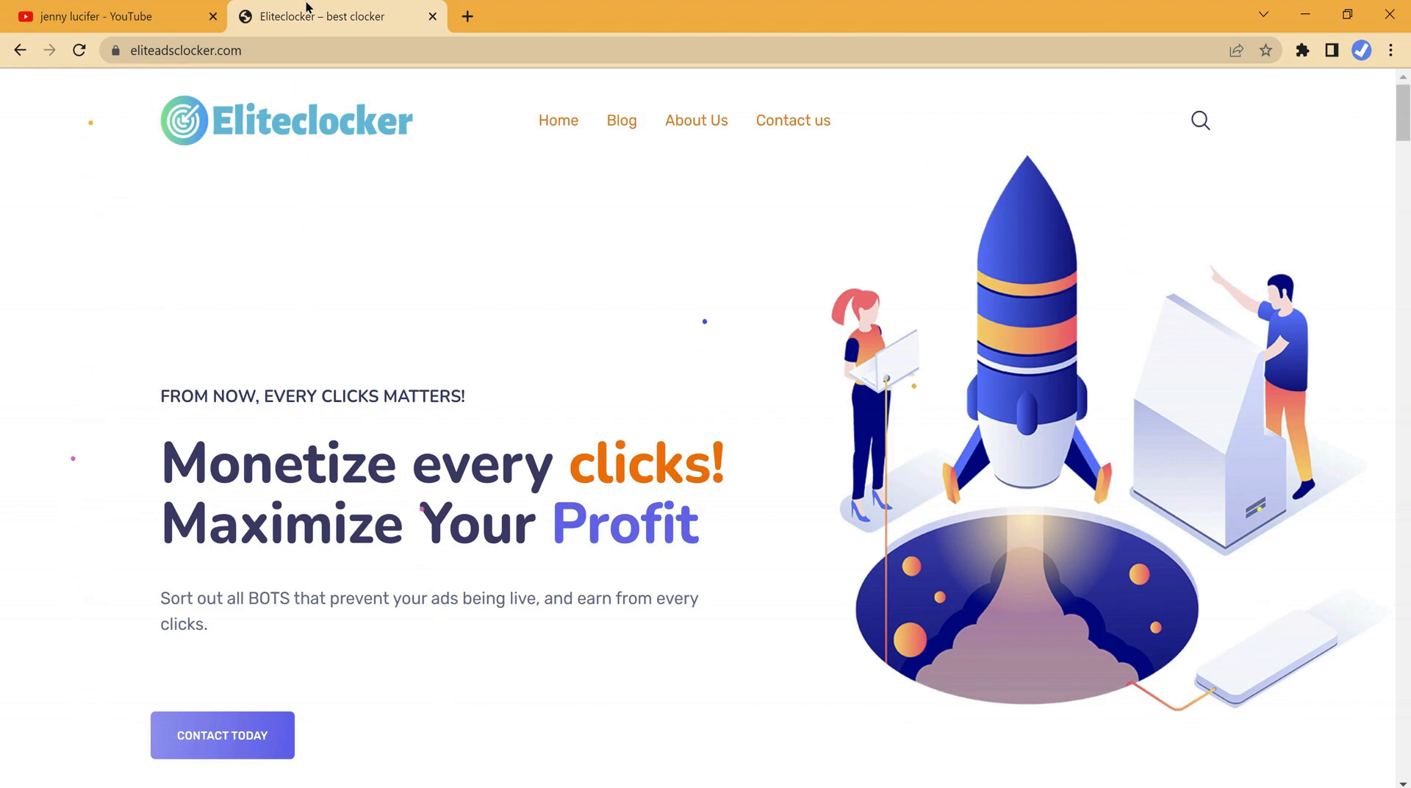
mouse_move(696, 126)
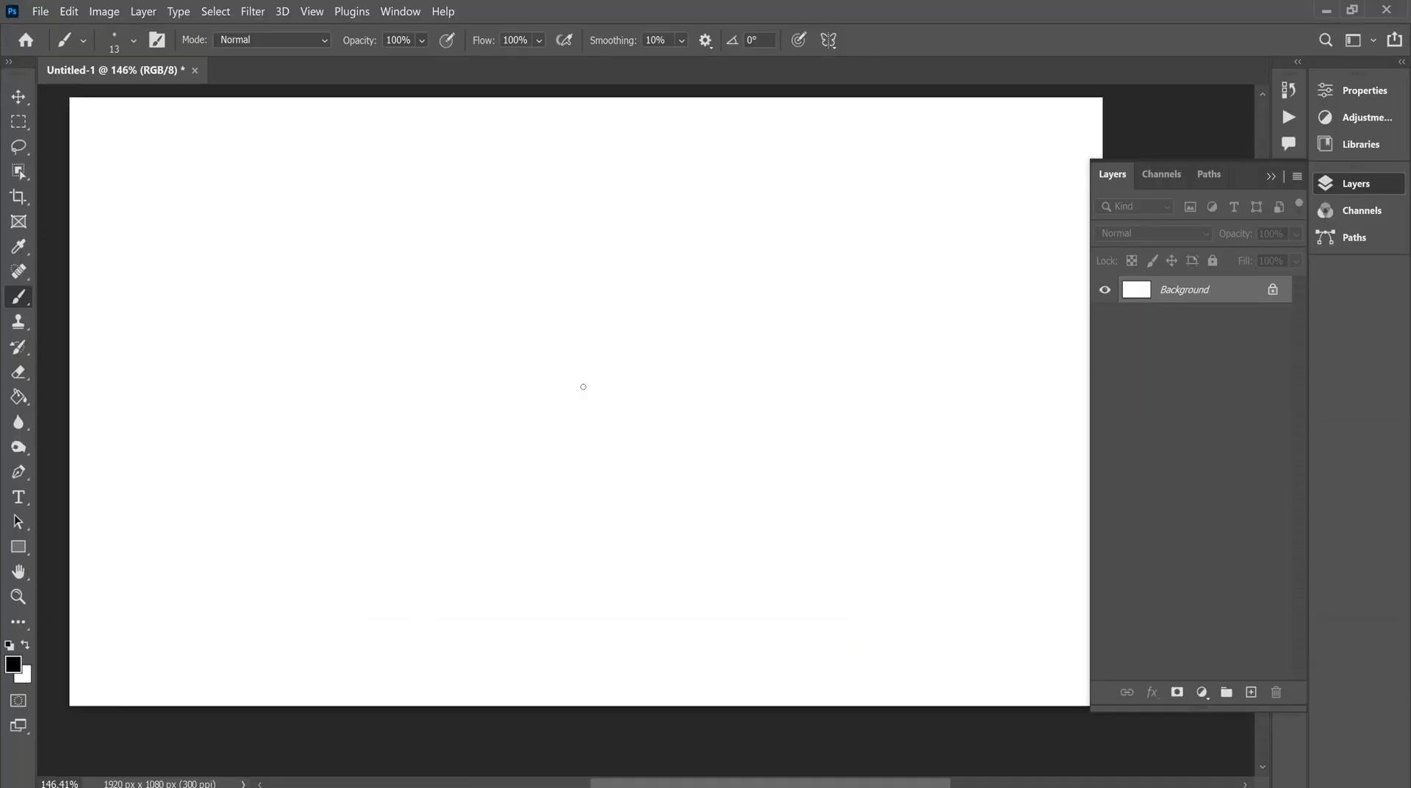
Step: Collapse the Layers panel and start drawing black brush strokes for the V on the canvas
left_click(1270, 178)
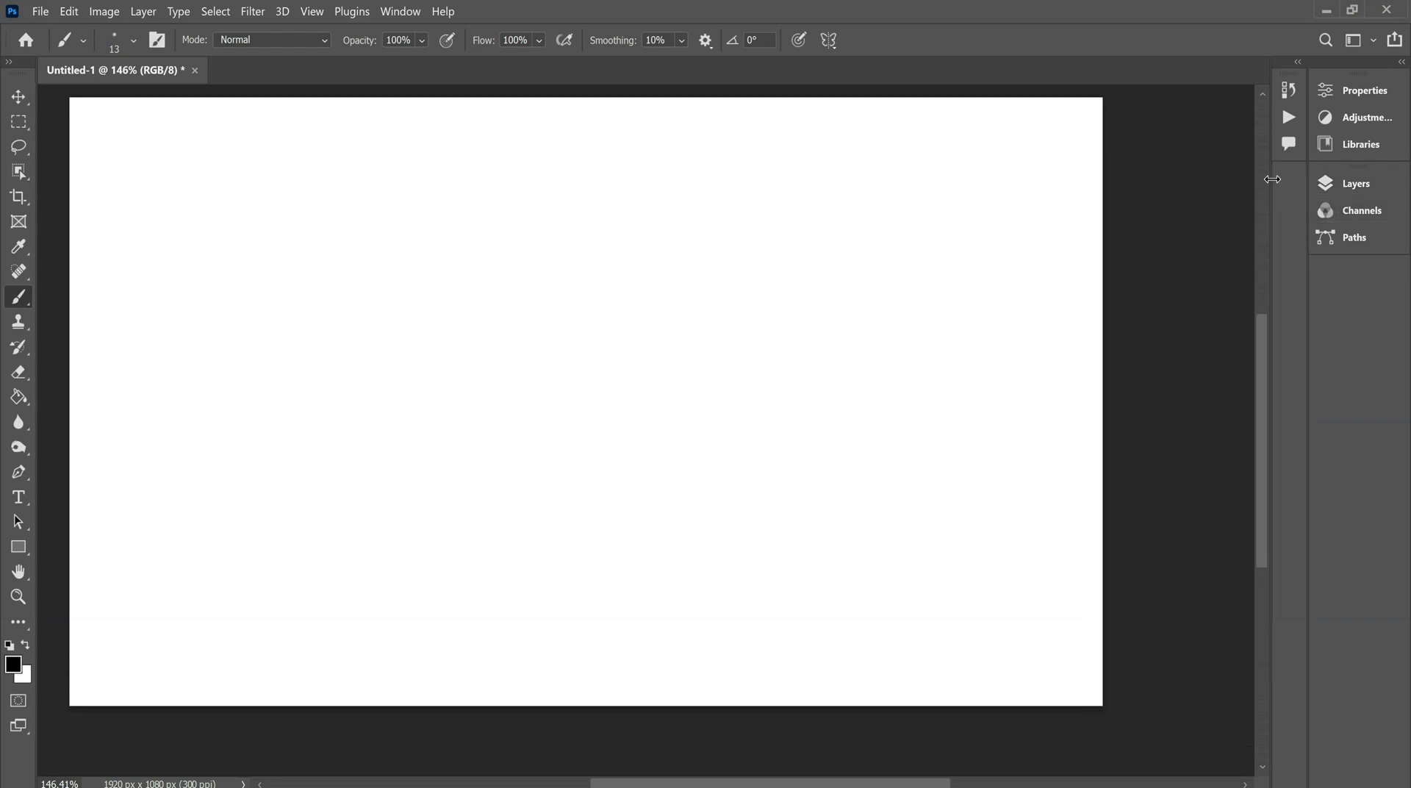
mouse_move(194, 274)
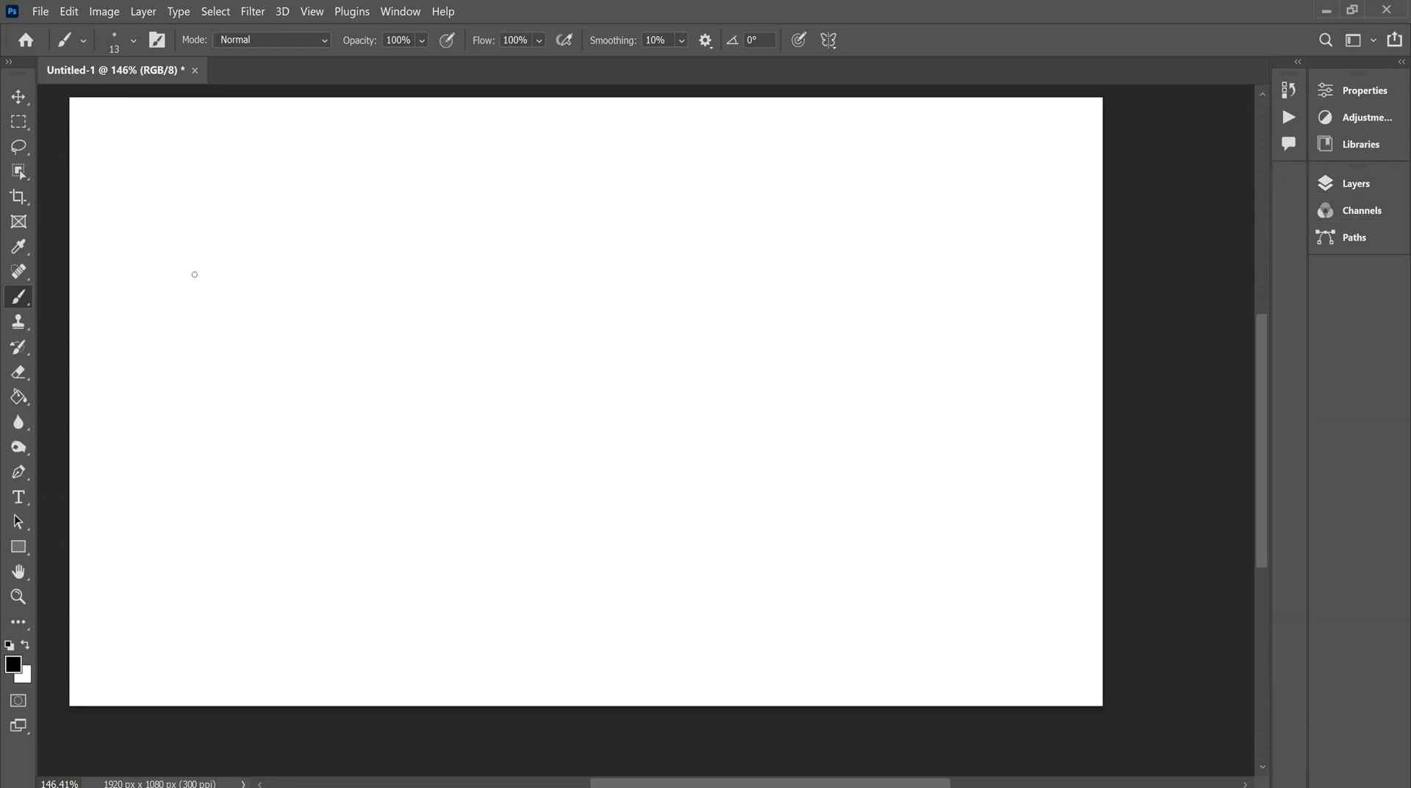
left_click(662, 670)
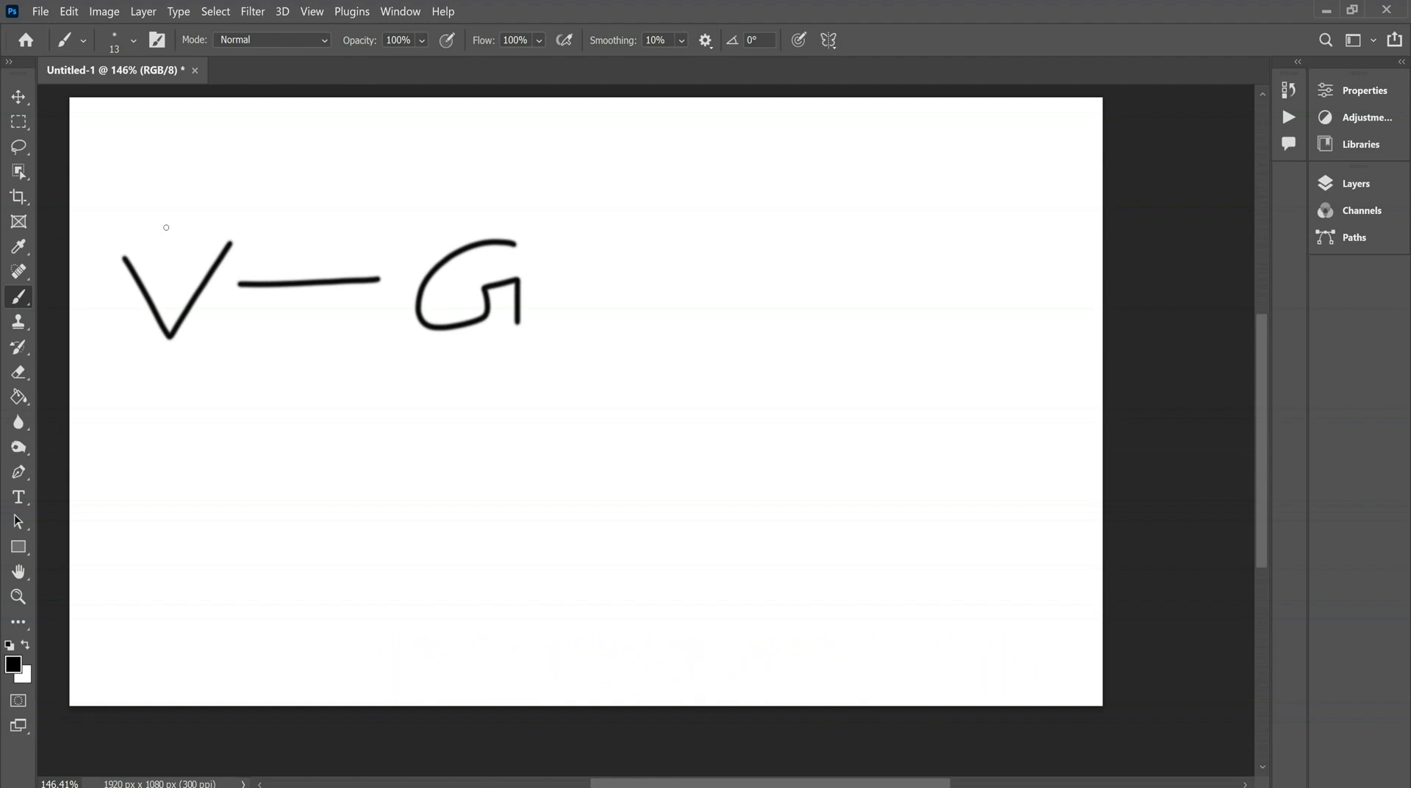
mouse_move(300, 259)
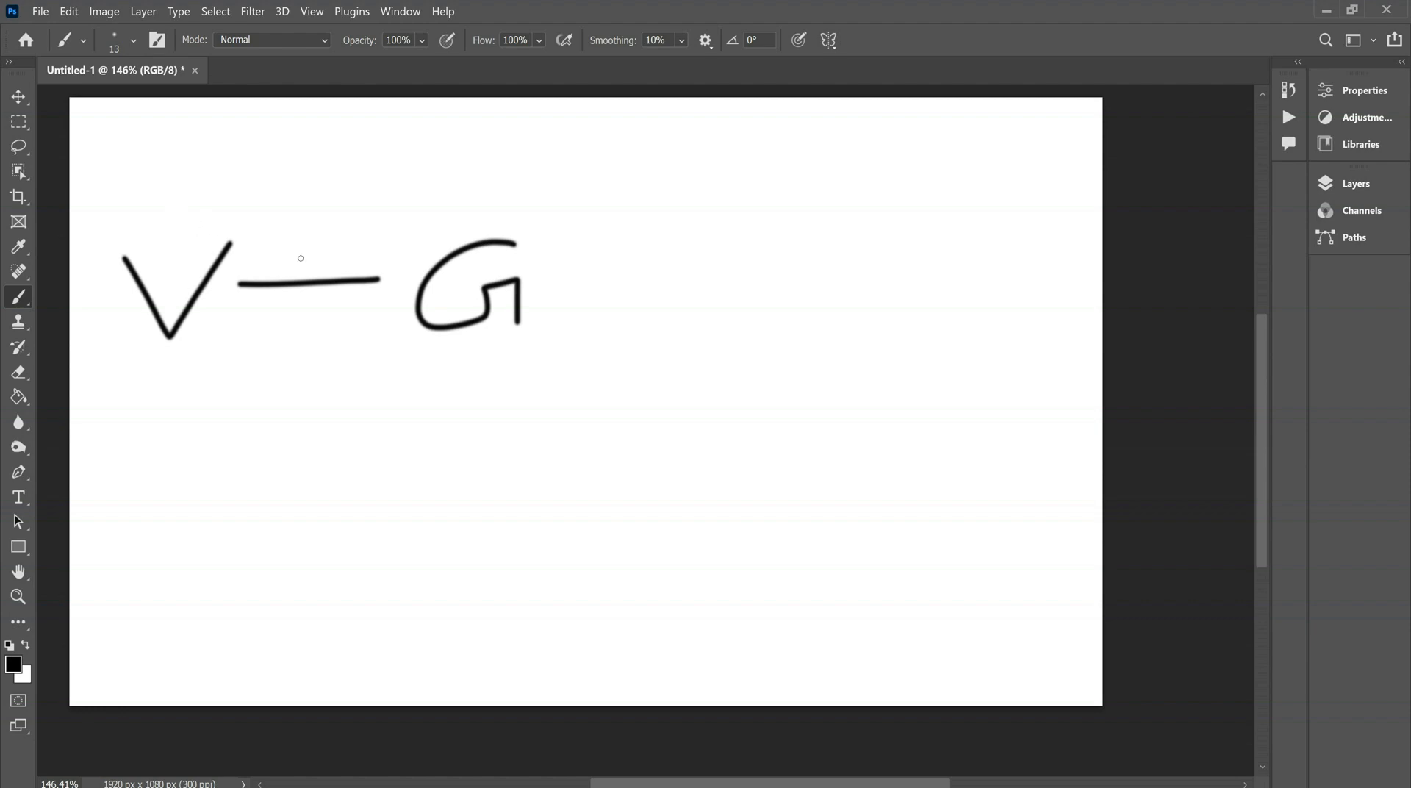
mouse_move(483, 252)
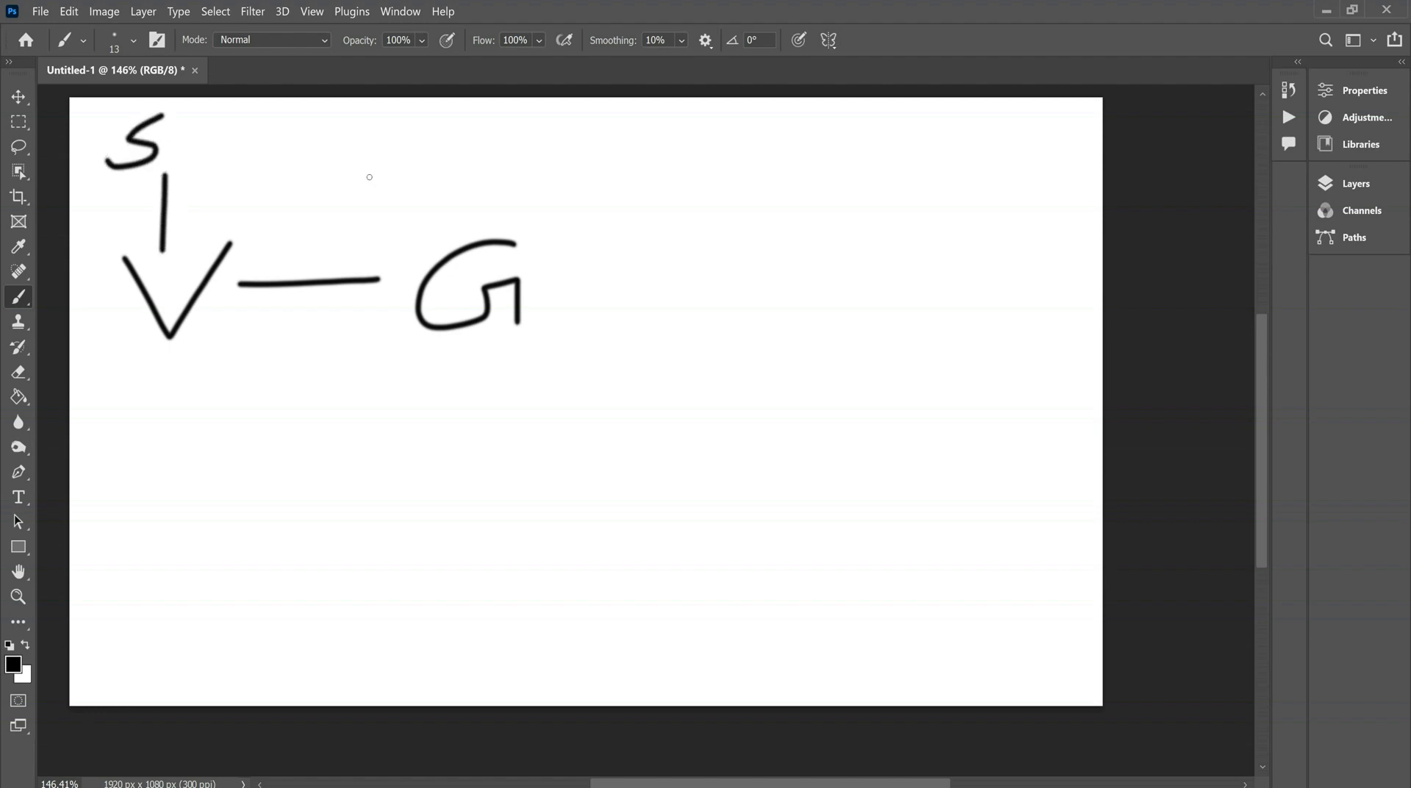
mouse_move(451, 266)
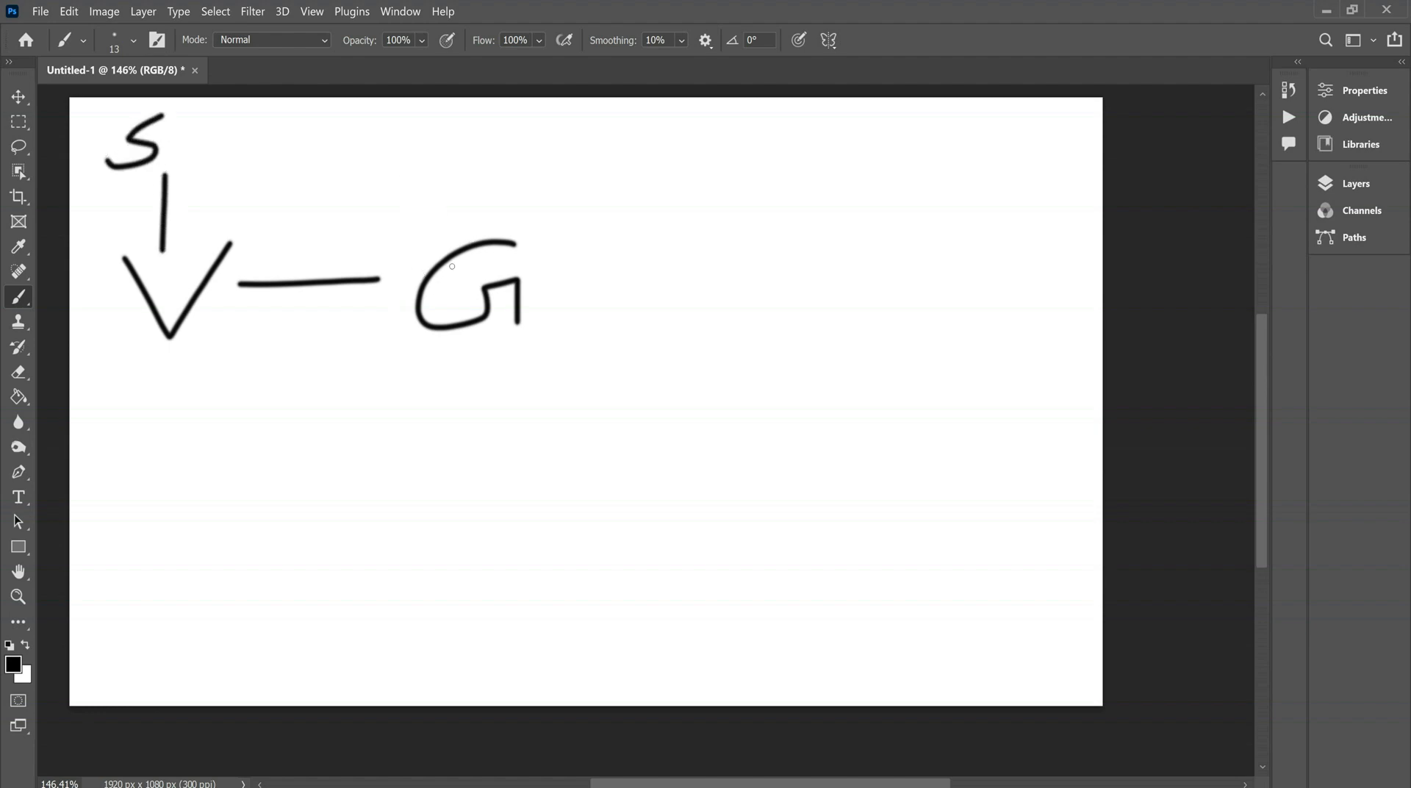
mouse_move(478, 261)
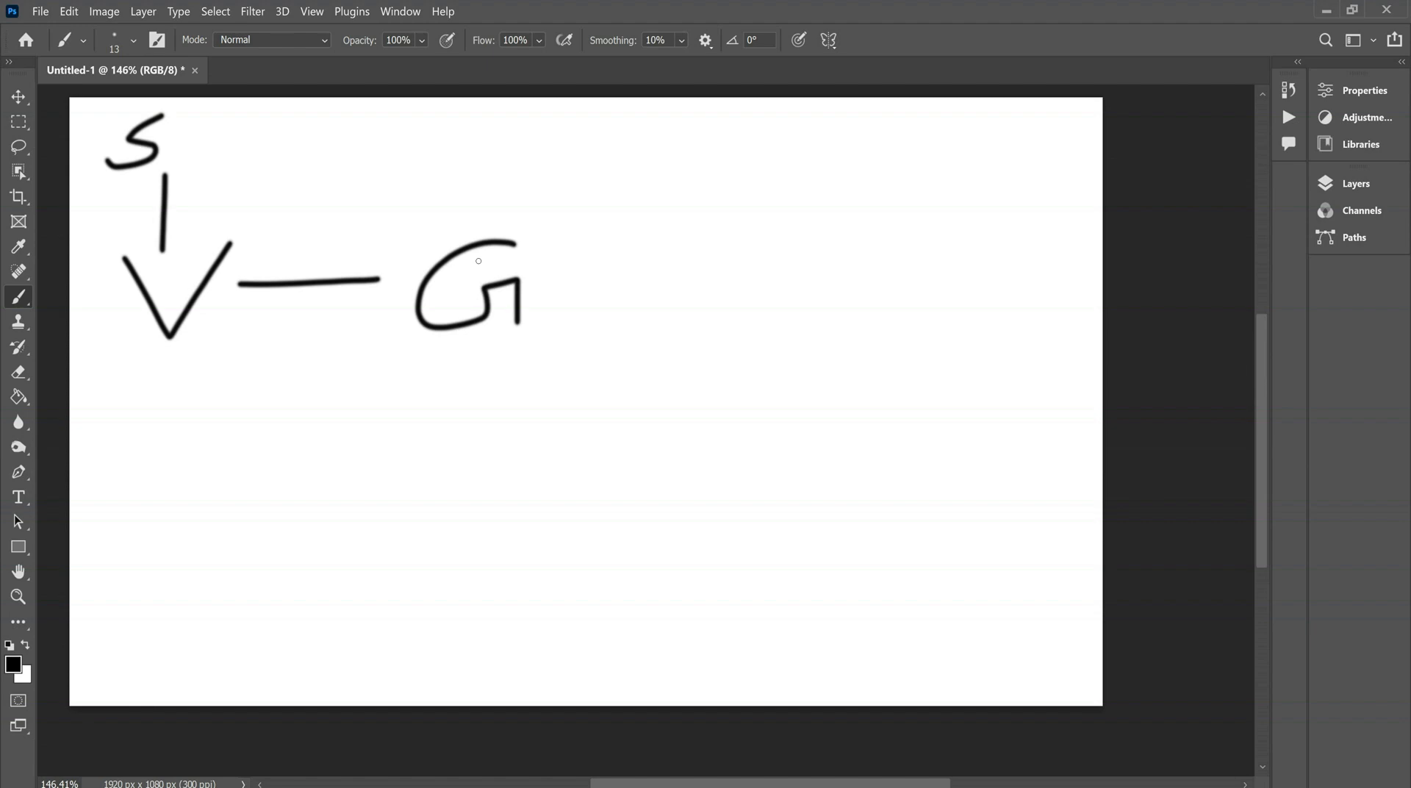
mouse_move(564, 244)
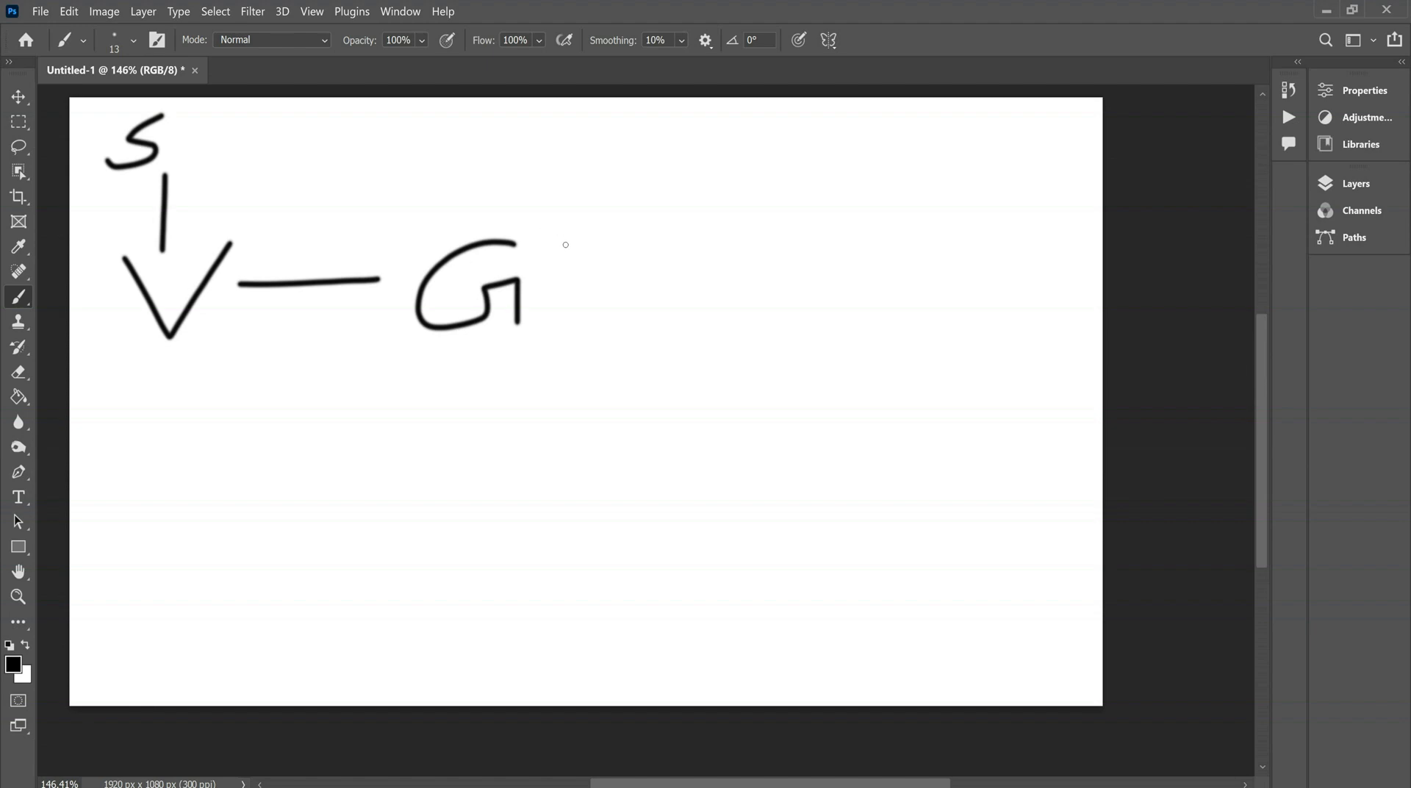
mouse_move(931, 146)
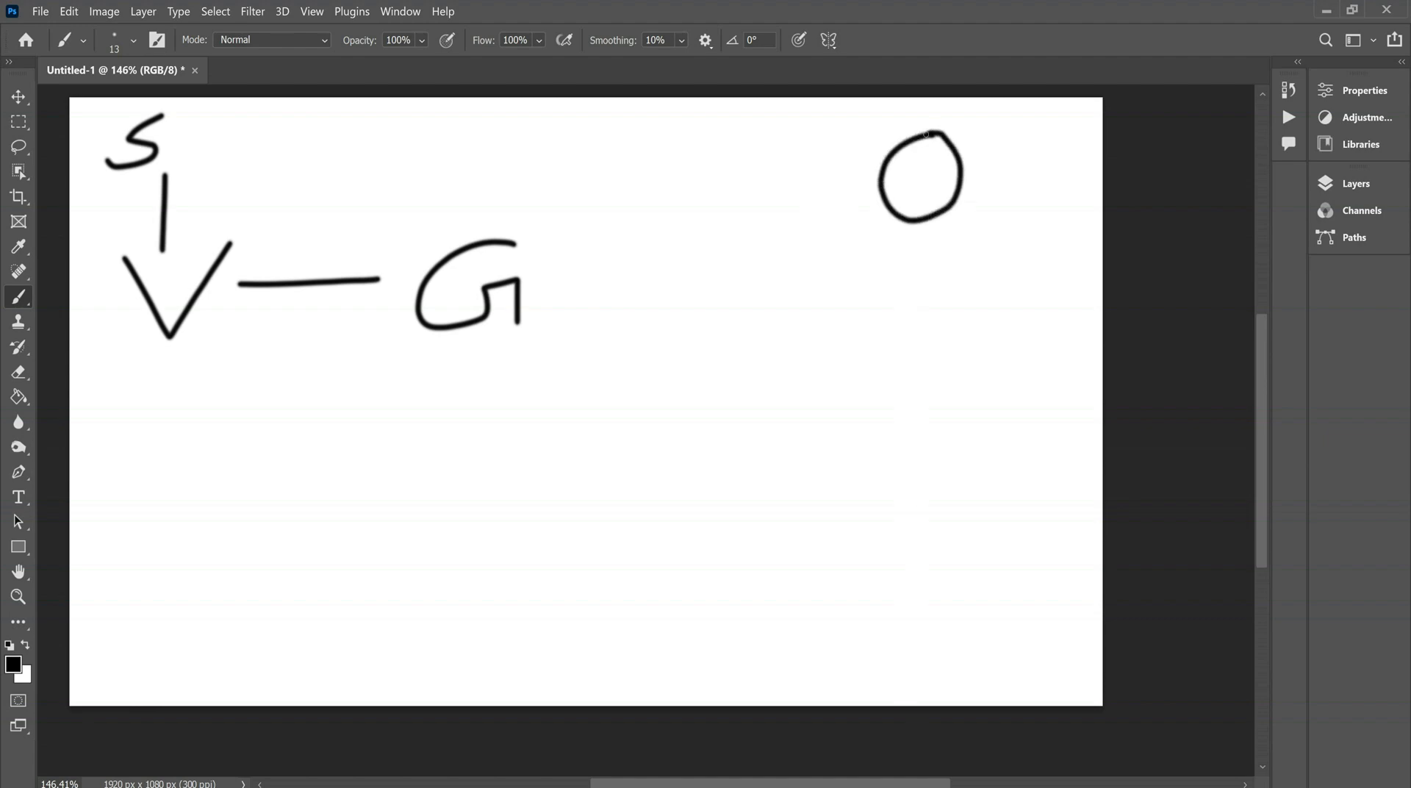
mouse_move(840, 173)
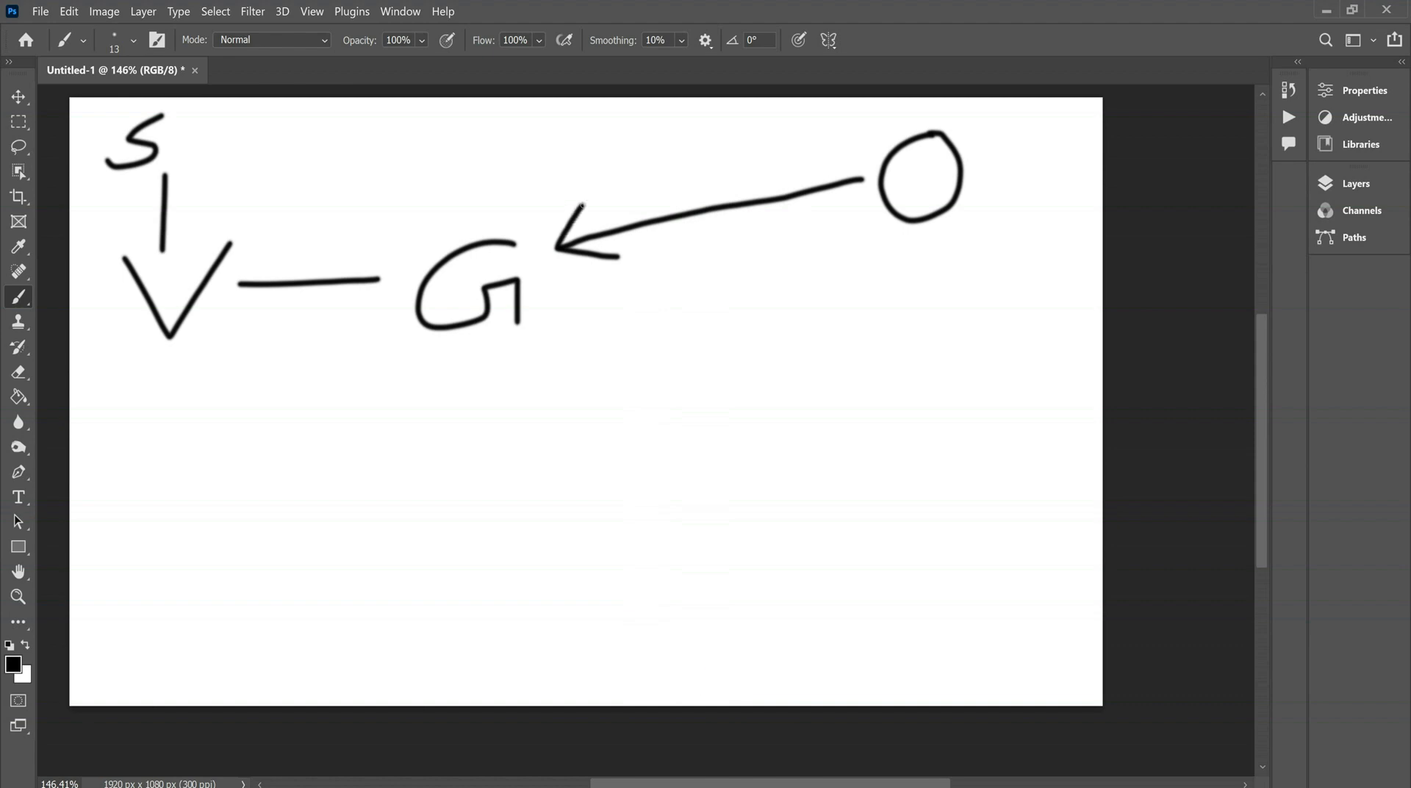
mouse_move(584, 206)
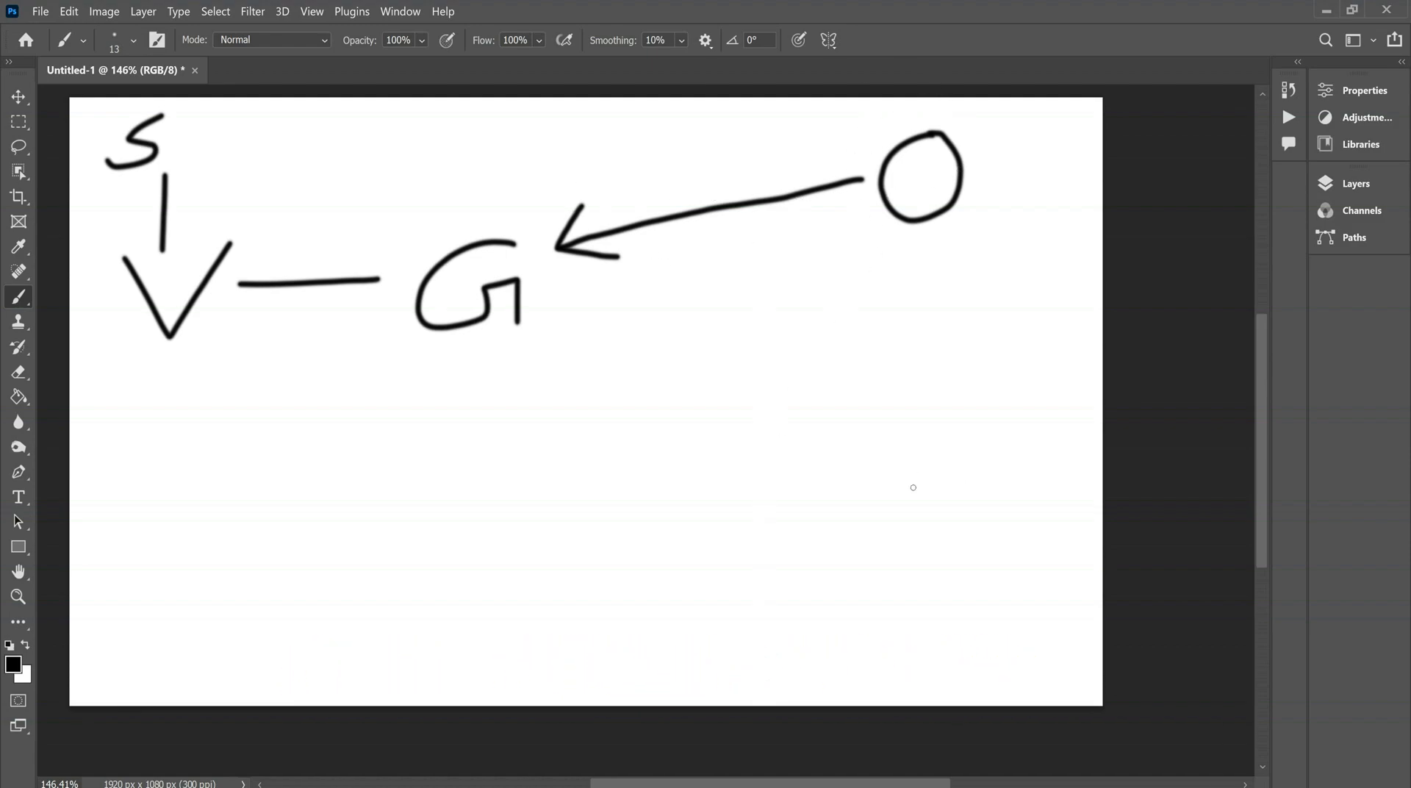
mouse_move(825, 413)
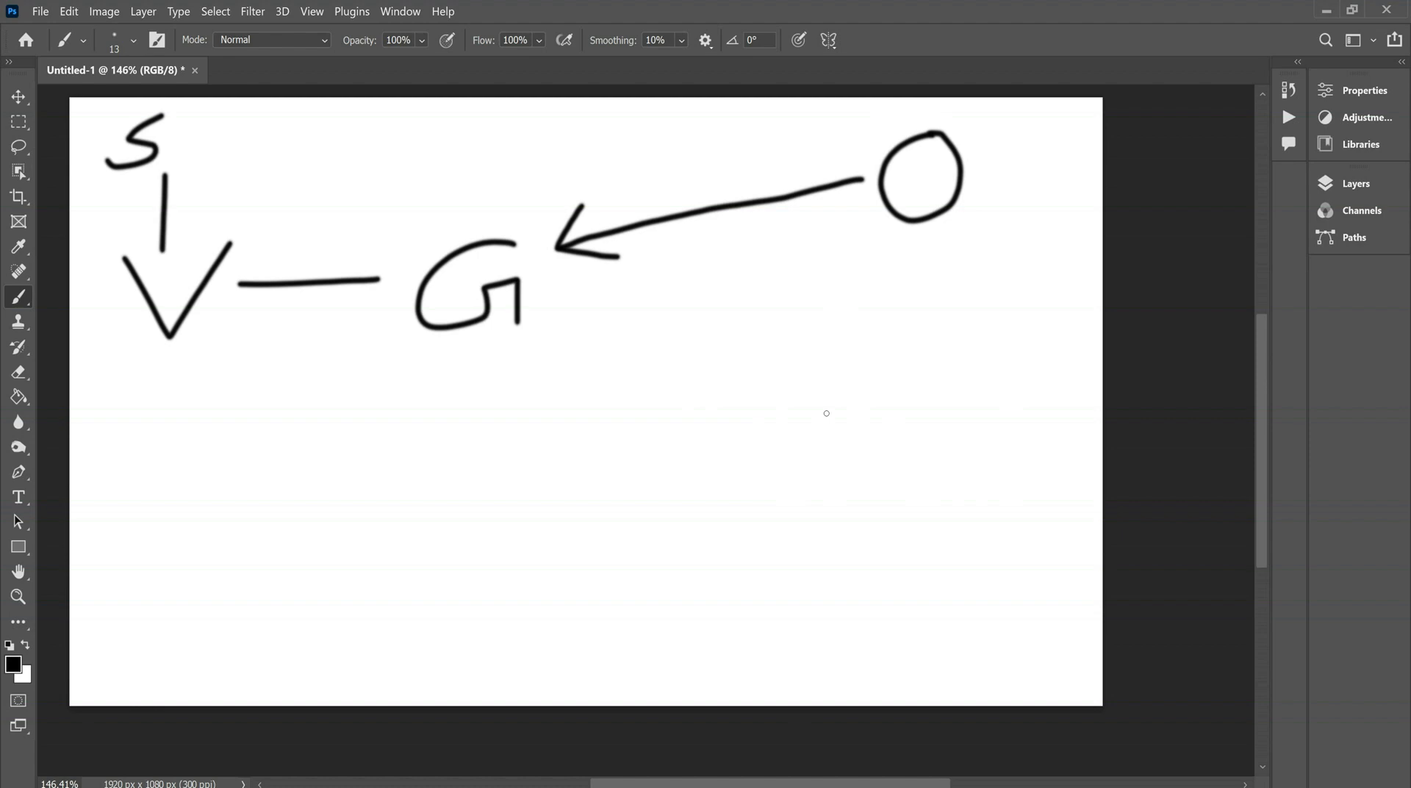
mouse_move(894, 434)
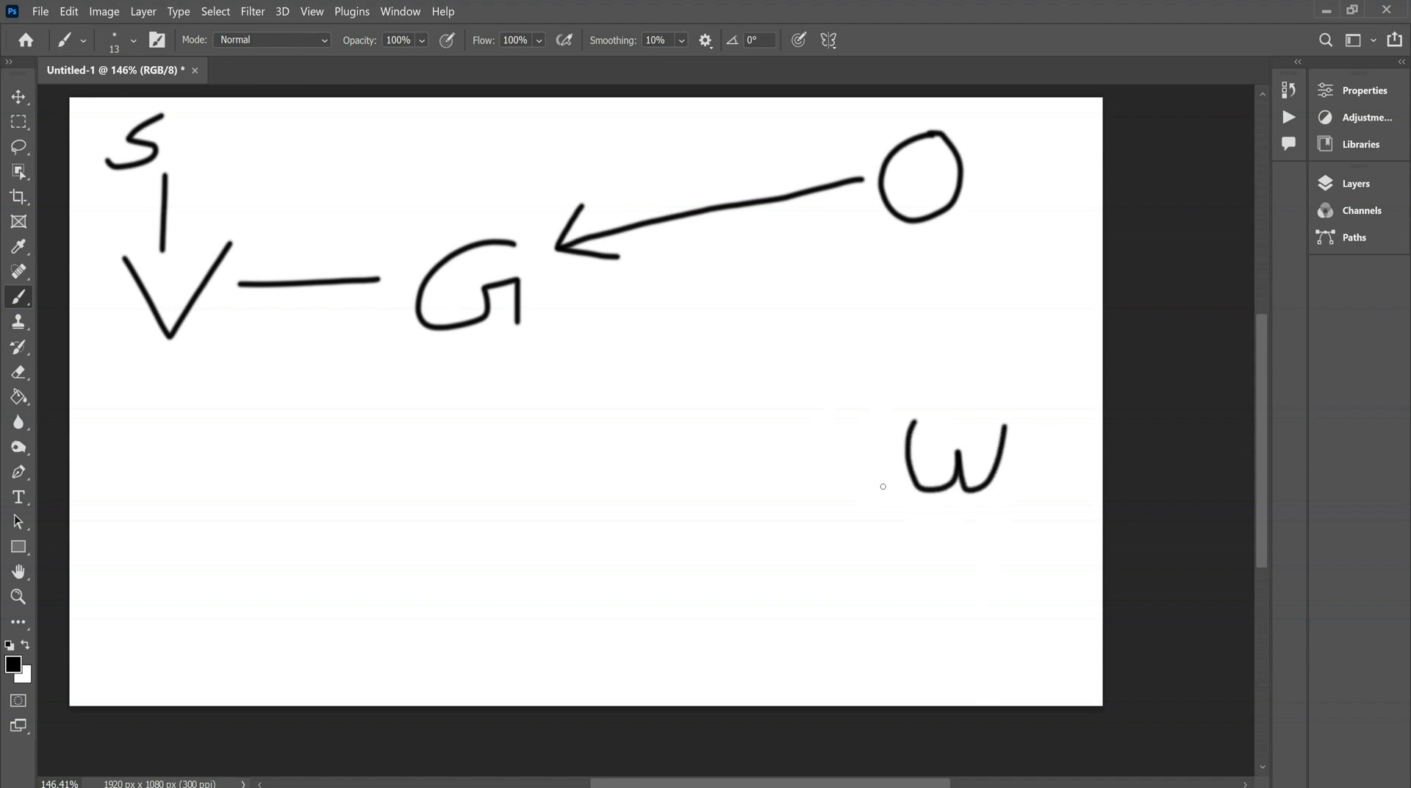
mouse_move(878, 471)
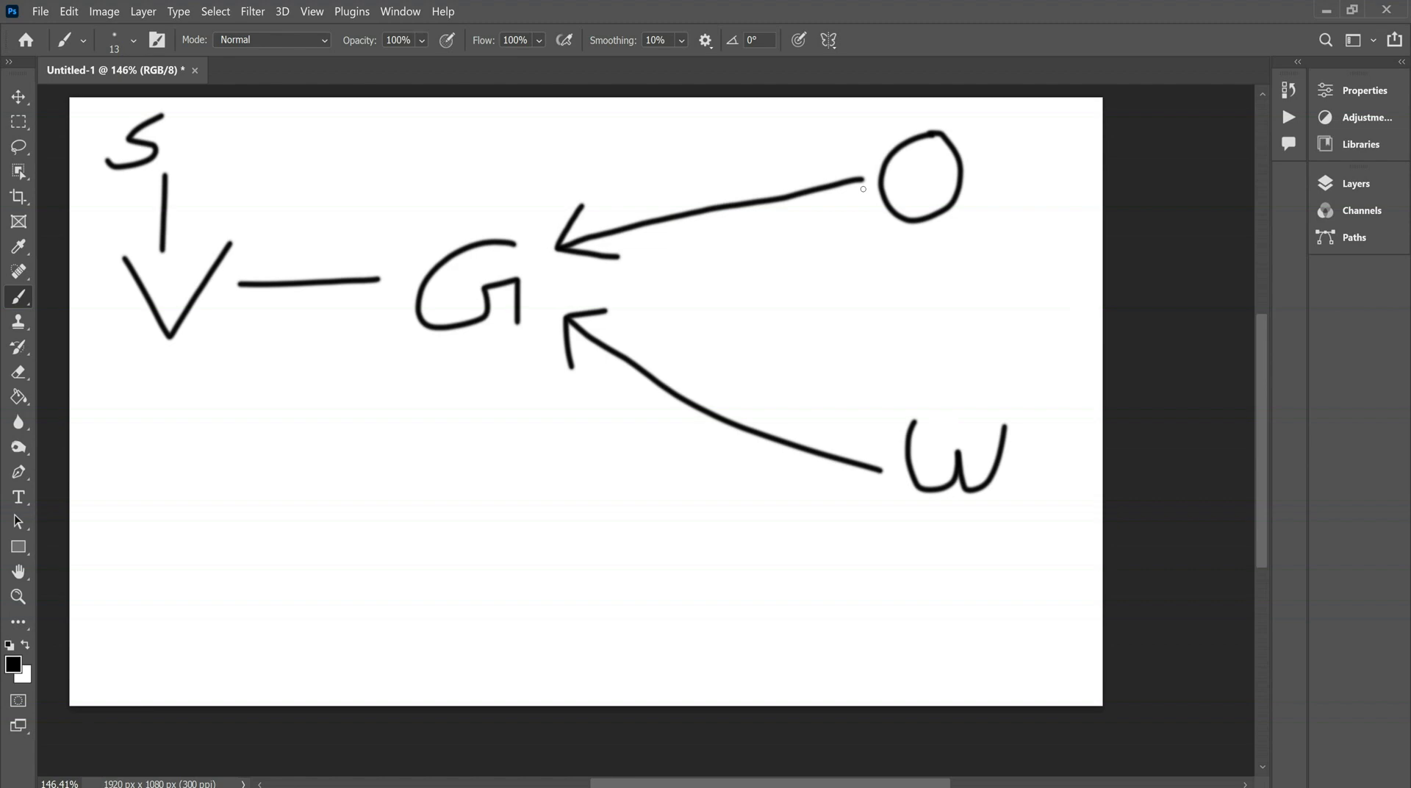
mouse_move(893, 180)
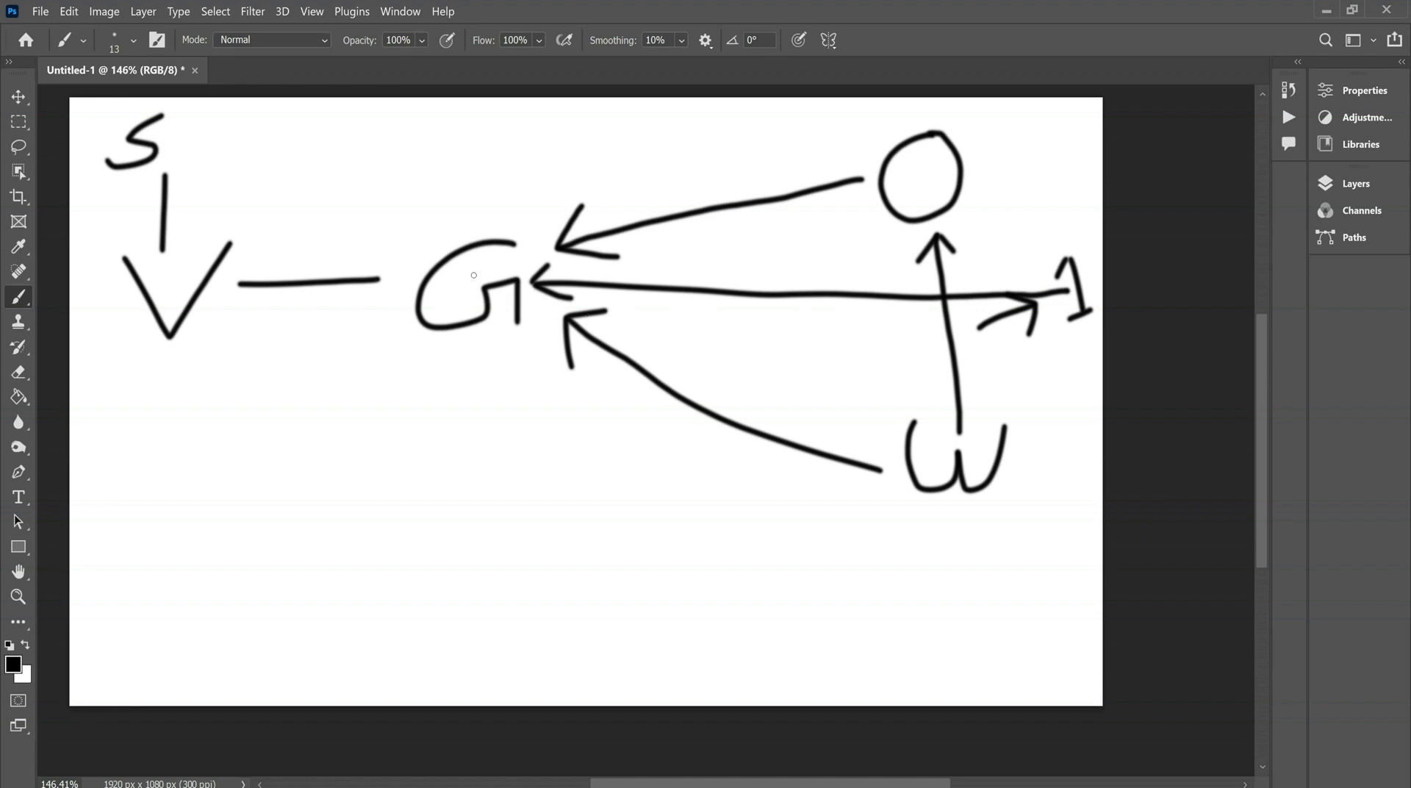
mouse_move(523, 302)
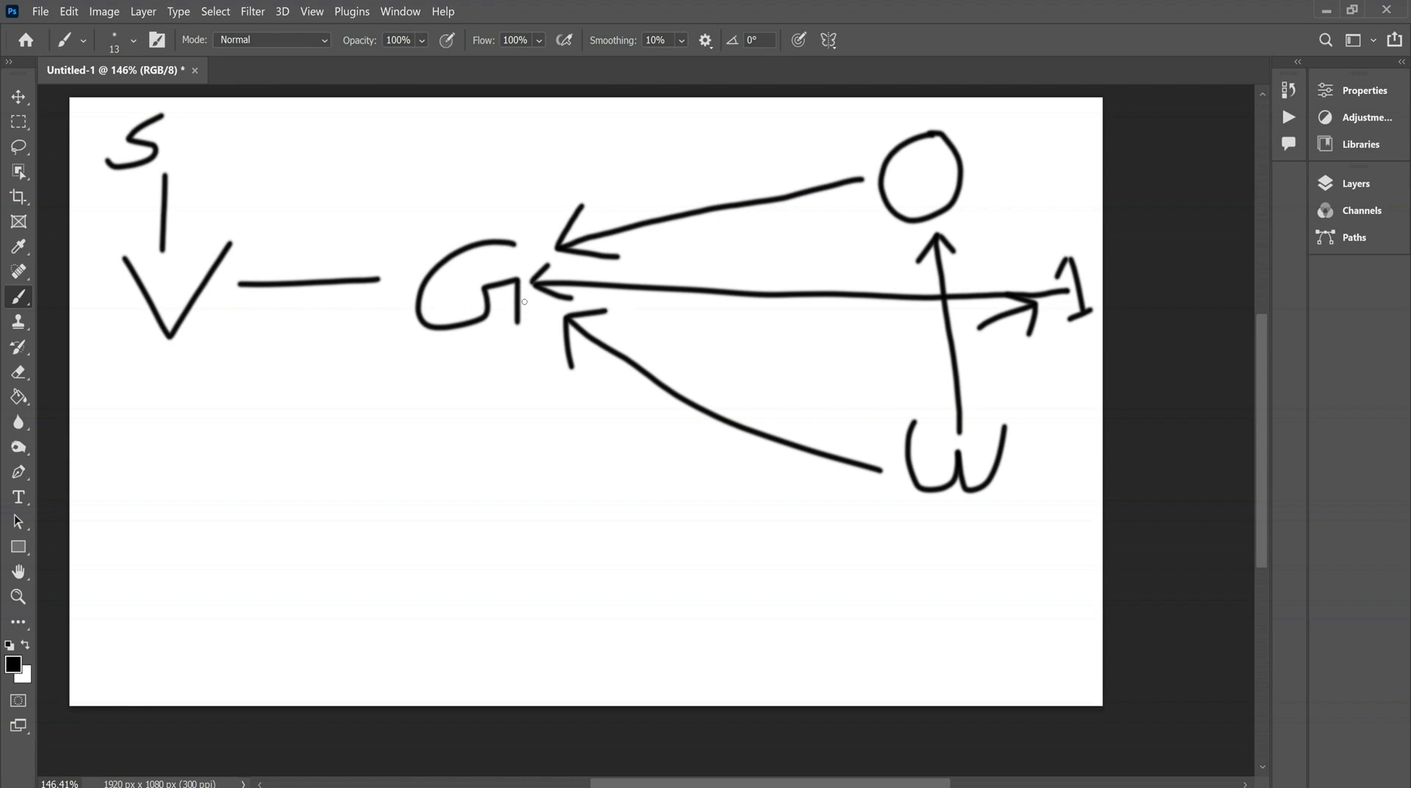
mouse_move(467, 341)
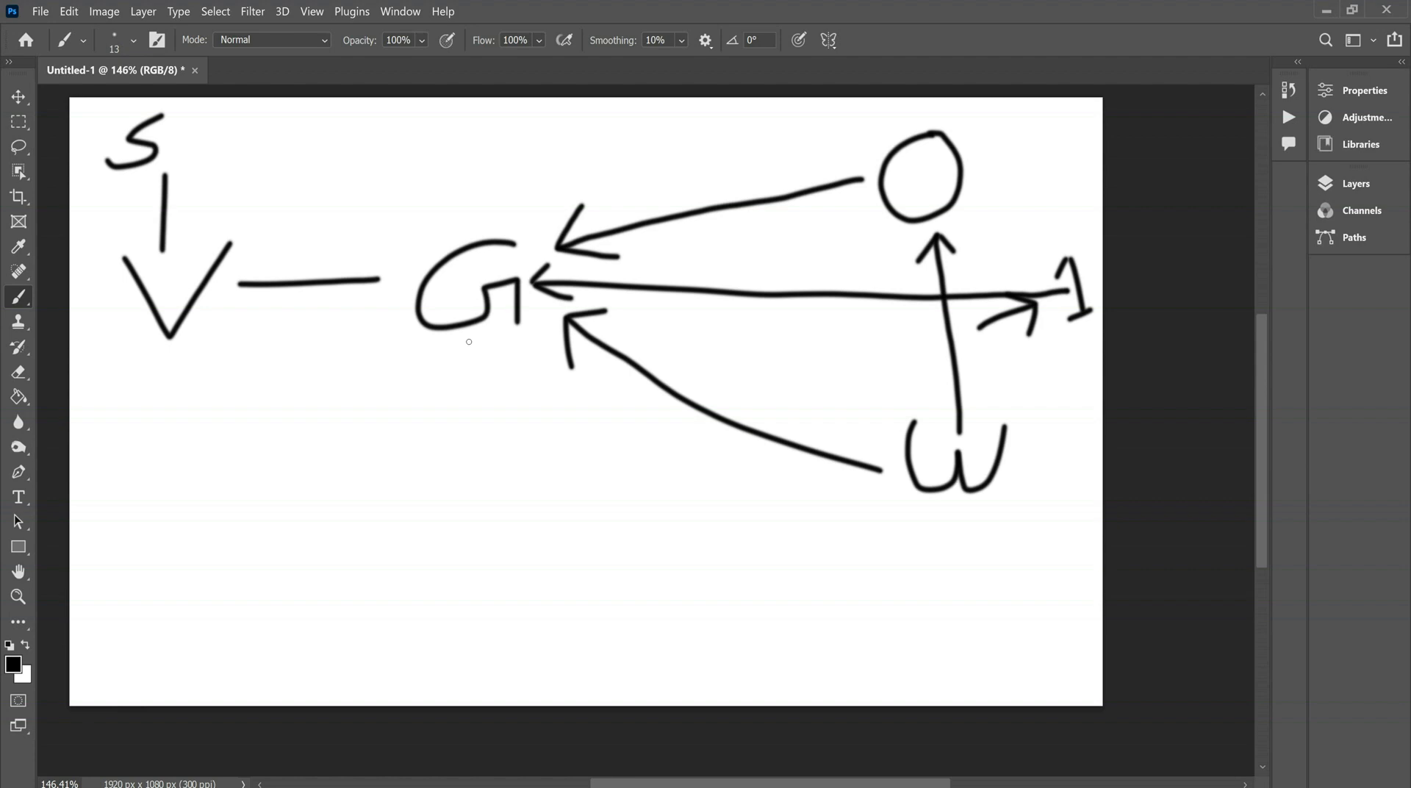
mouse_move(532, 307)
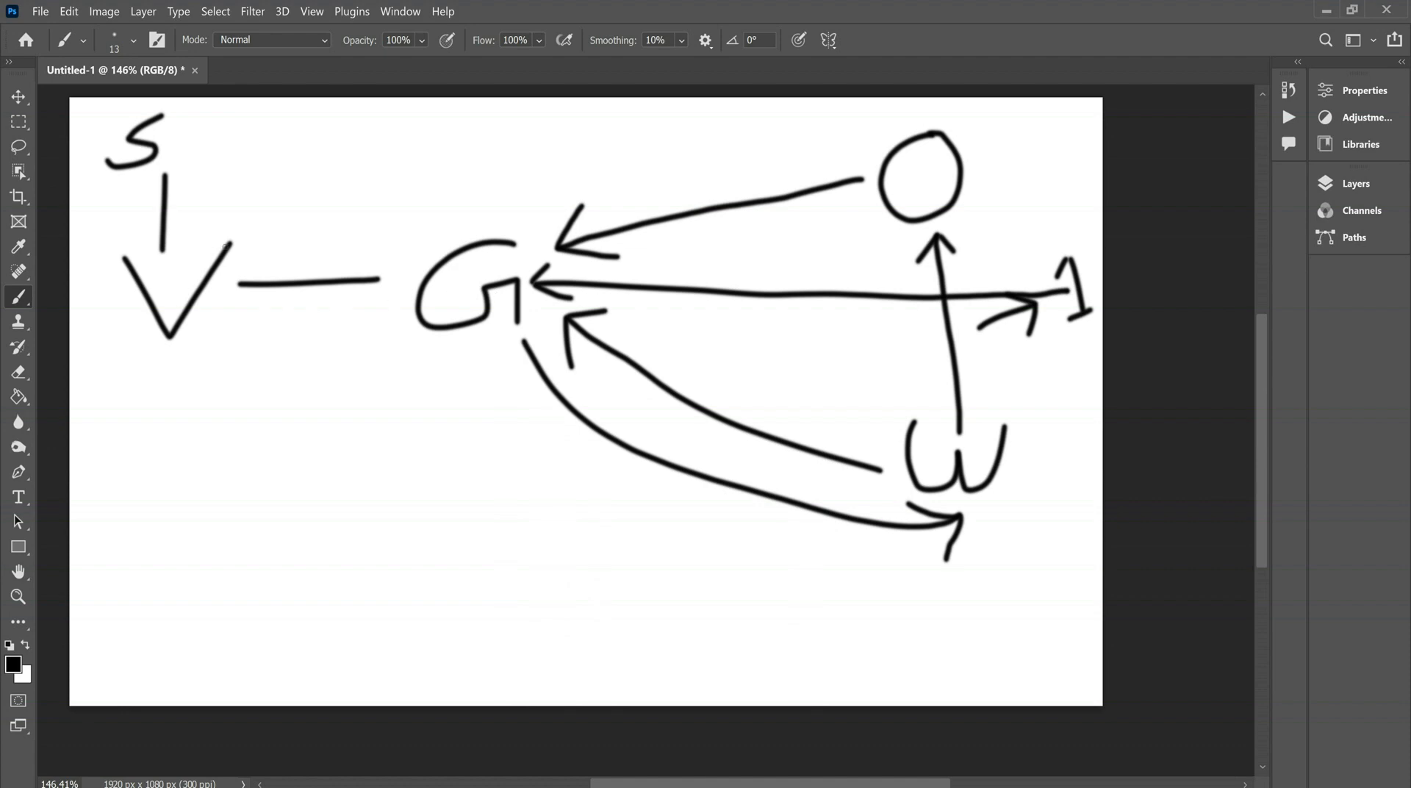
mouse_move(241, 243)
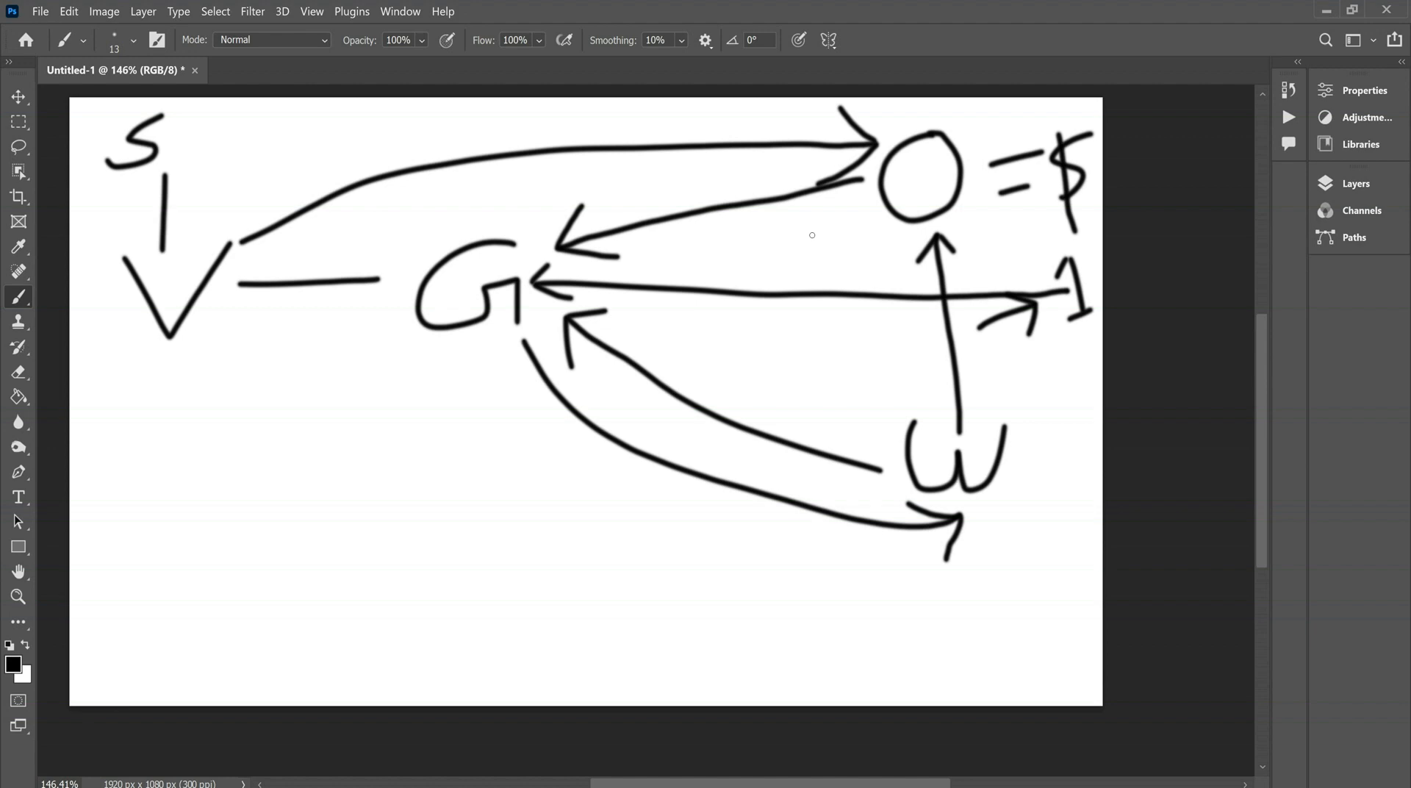
mouse_move(808, 229)
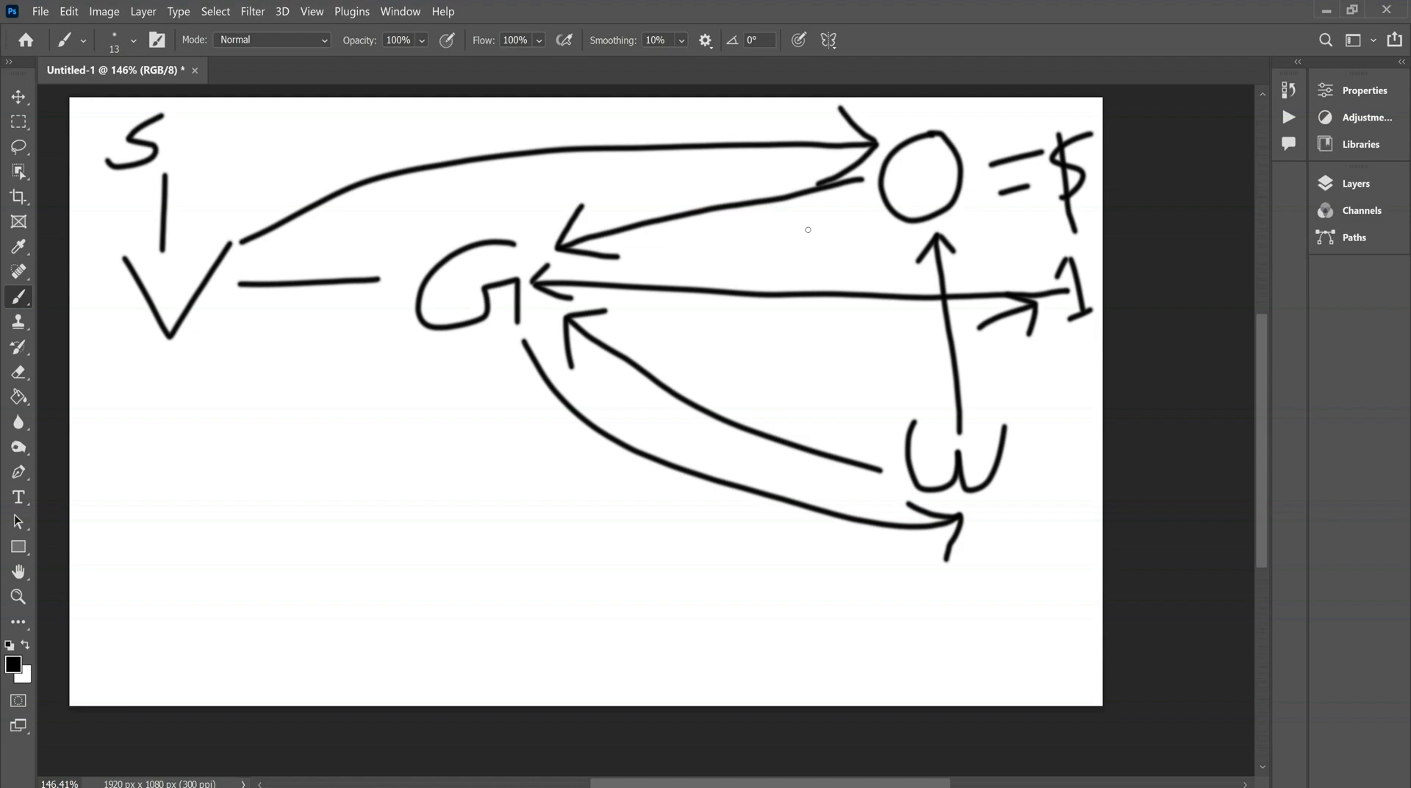
mouse_move(1080, 541)
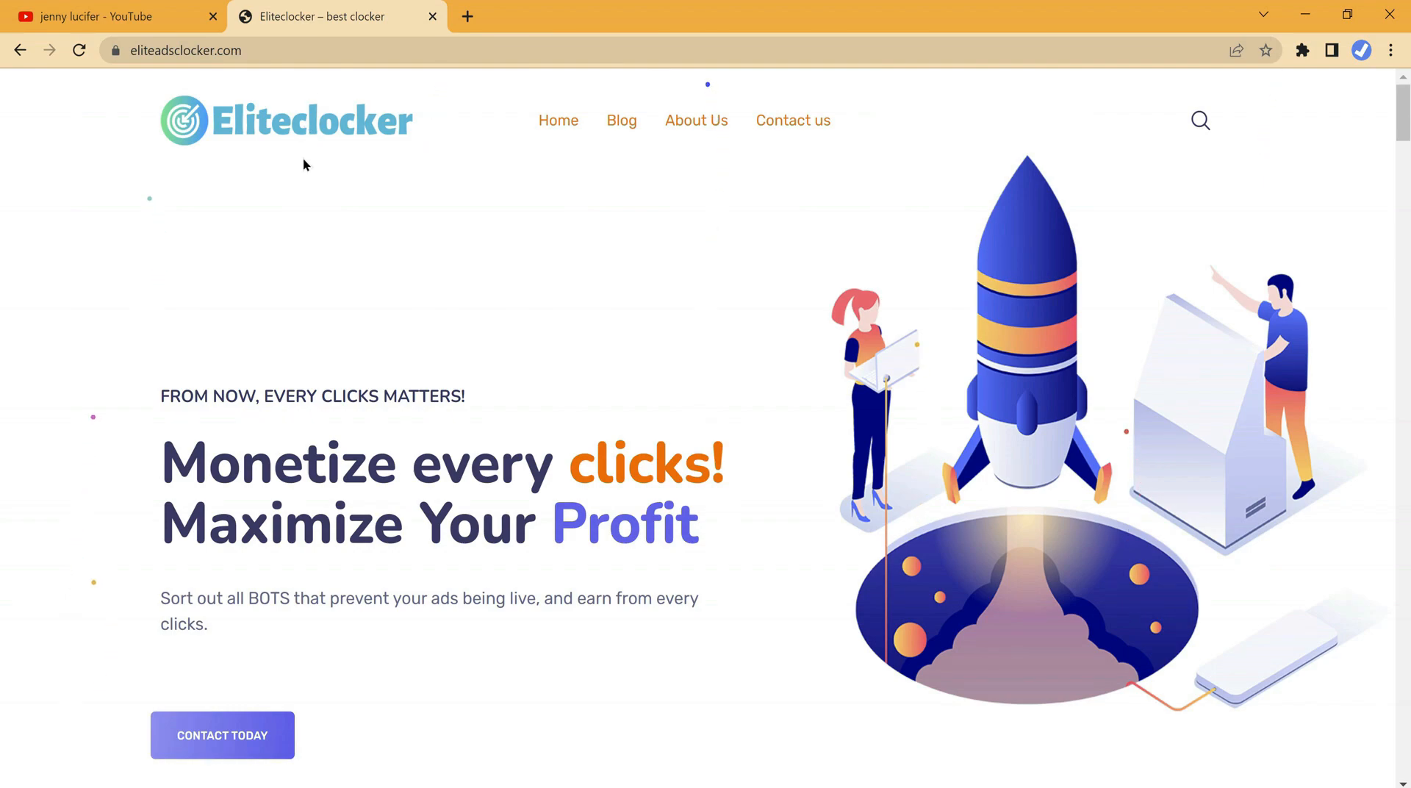
mouse_move(107, 345)
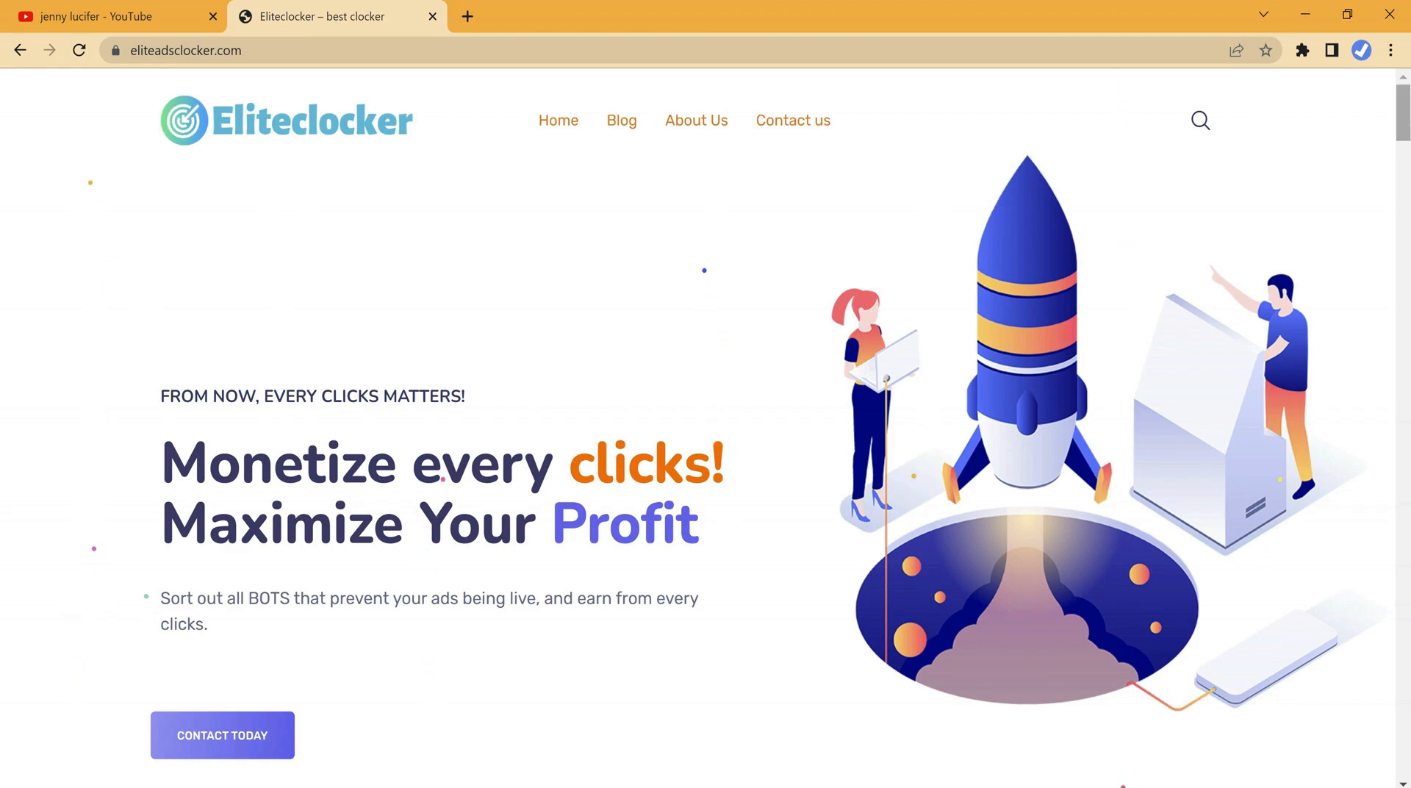
Step: Scroll the Eliteclocker page through features and testimonials down to the $280.50/$380.90/$480.50 pricing tiers
scroll("down", 3)
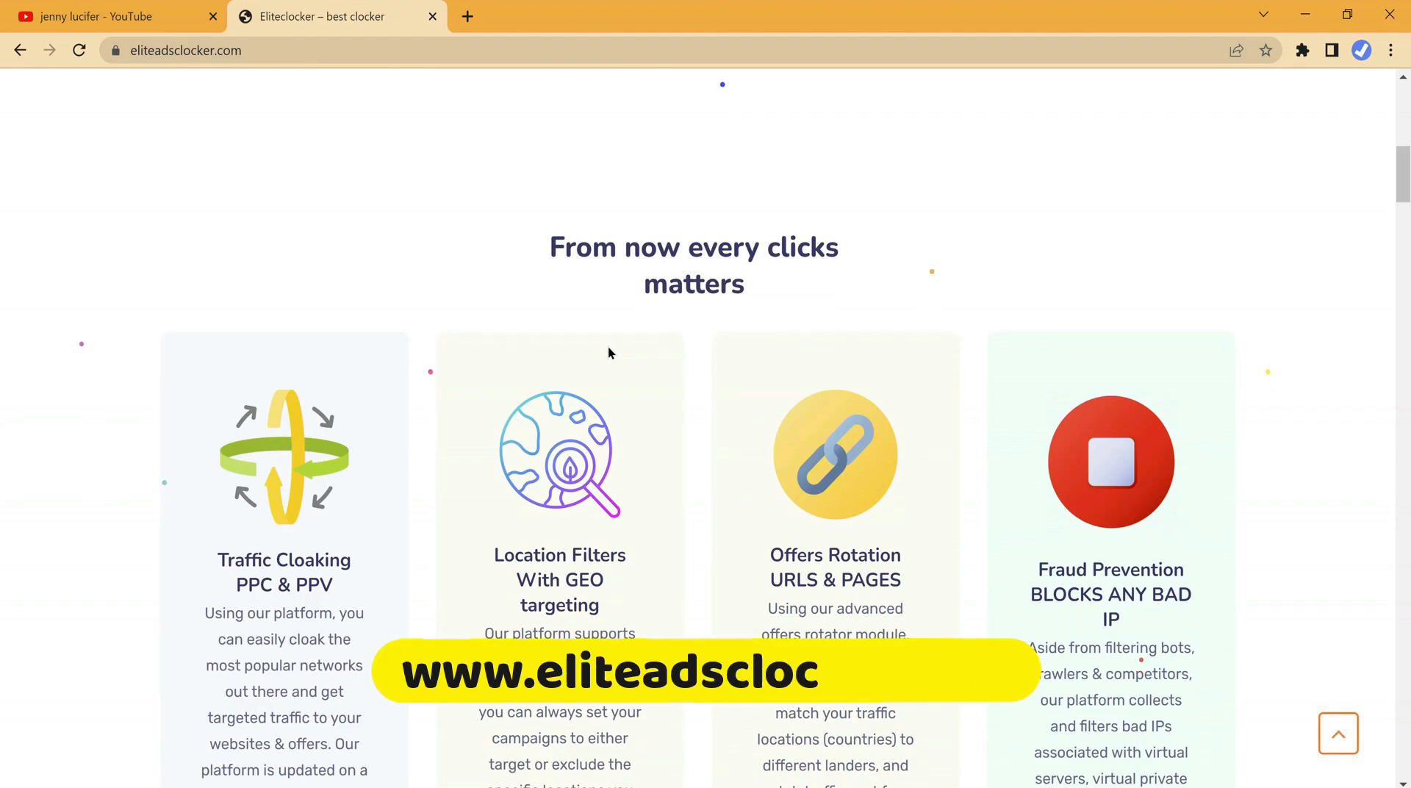
scroll("down", 3)
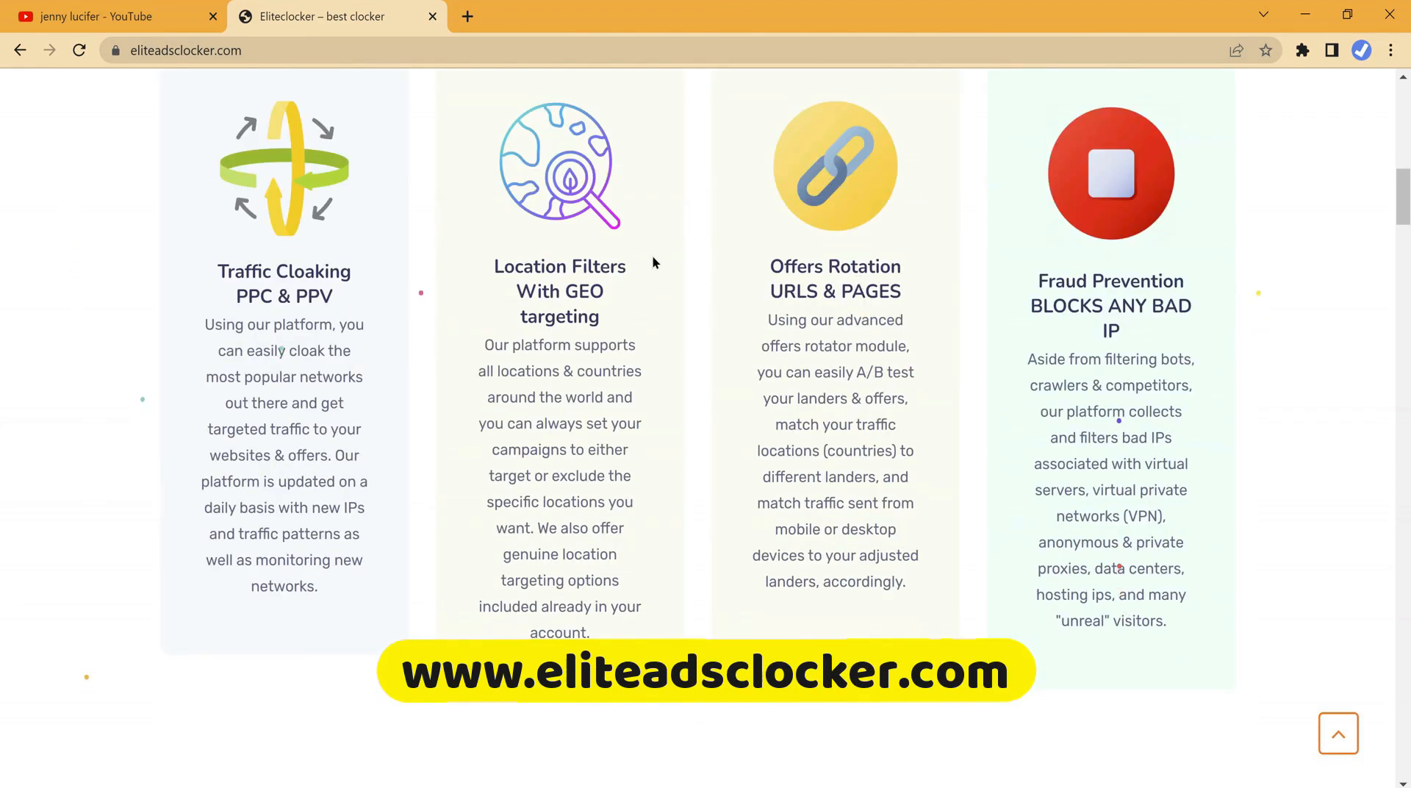
scroll("up", 3)
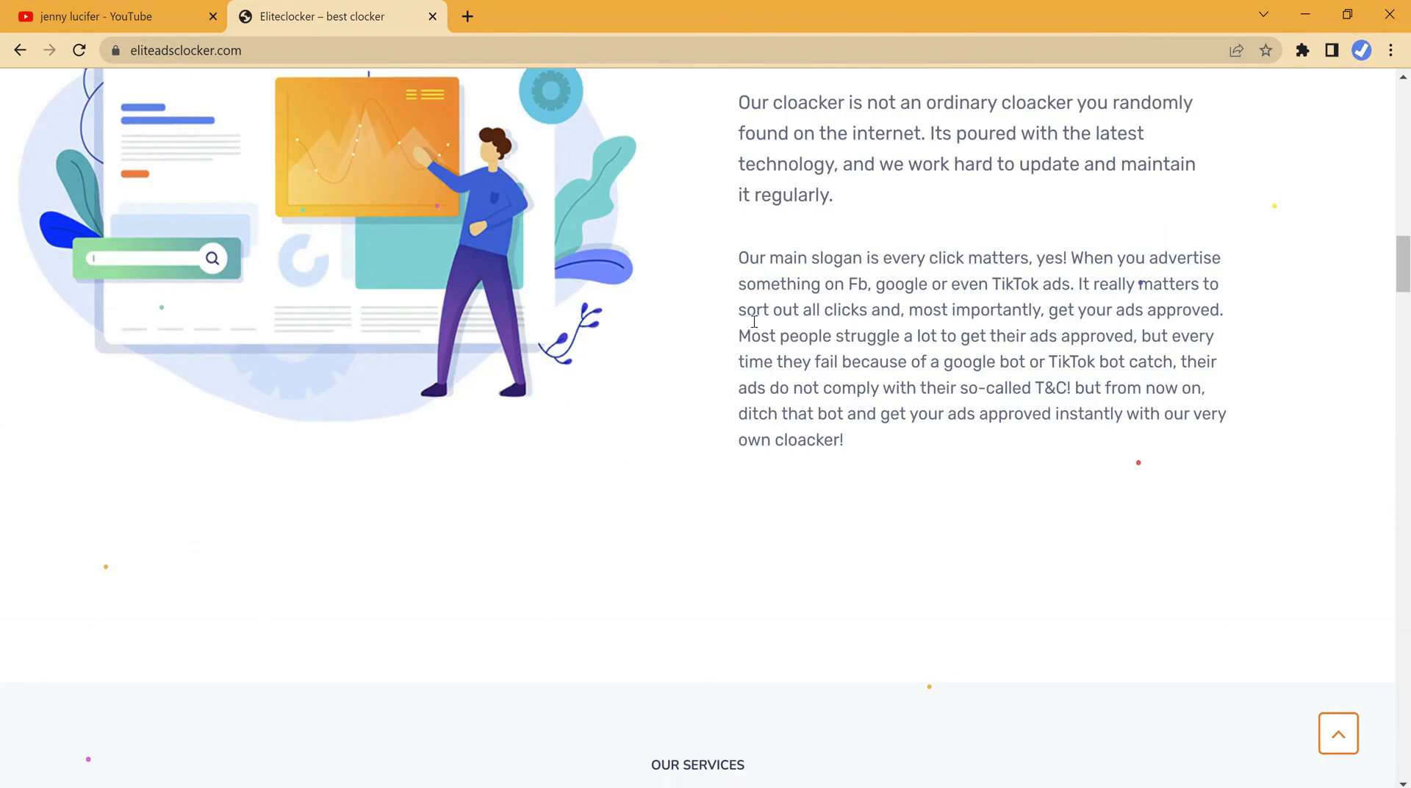
scroll("down", 3)
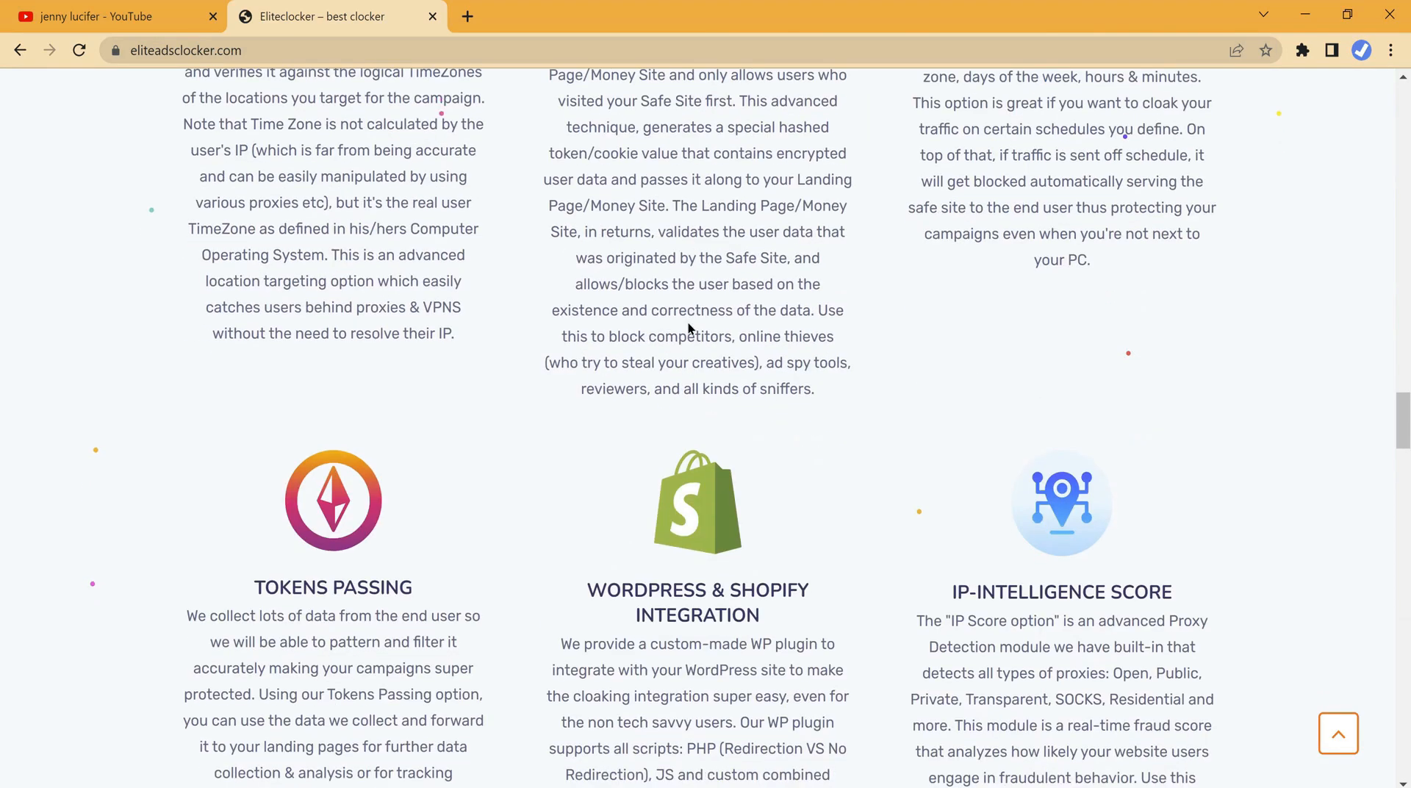
scroll("down", 3)
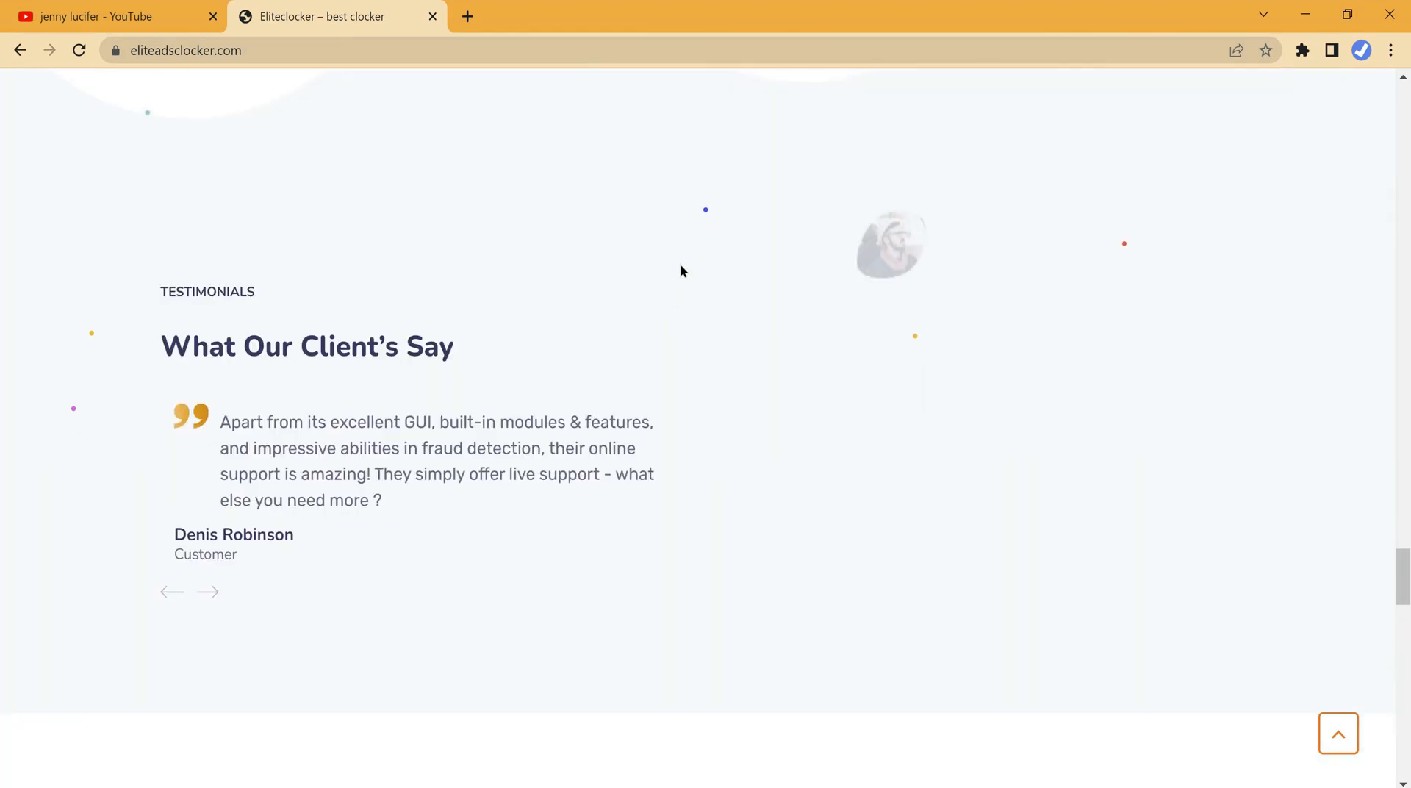
scroll("up", 3)
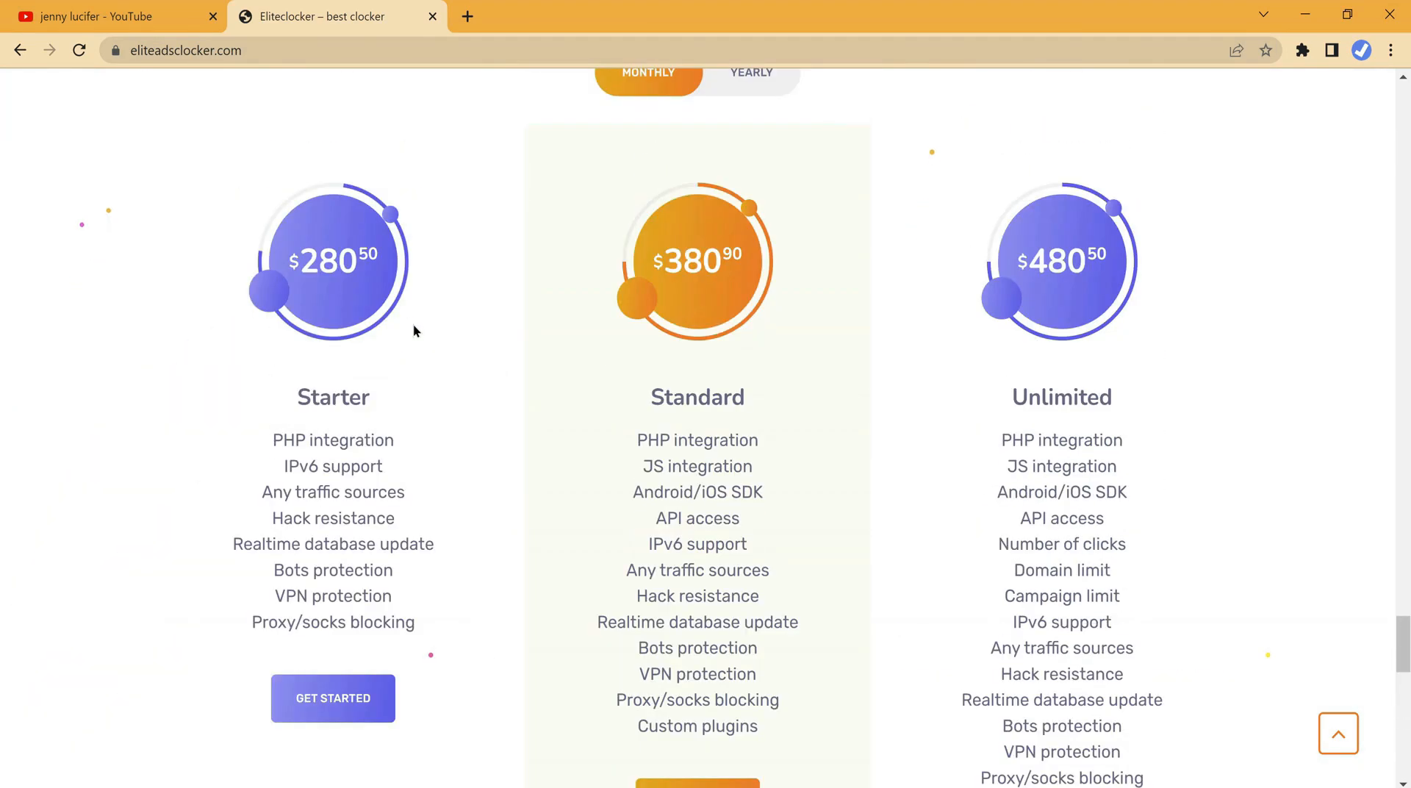